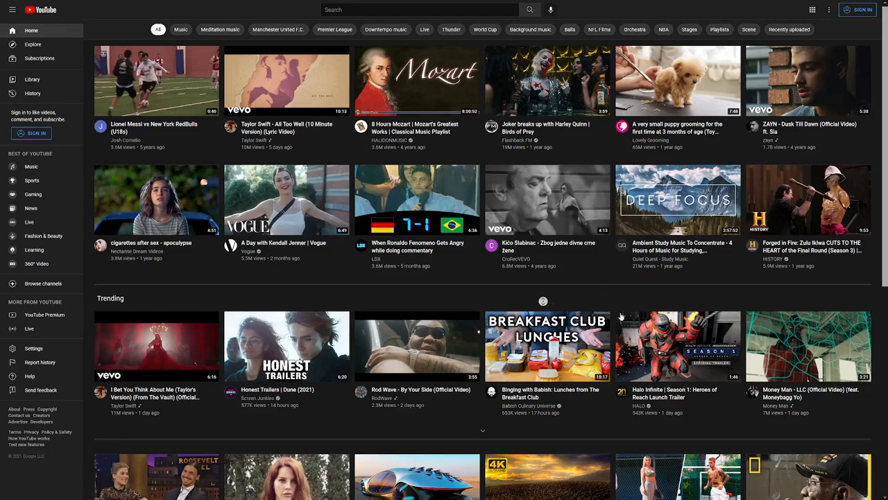
Sign in to YouTube and choose to create a new Google account for personal use
{"action": "scroll", "scroll_direction": "down", "scroll_amount": 3}
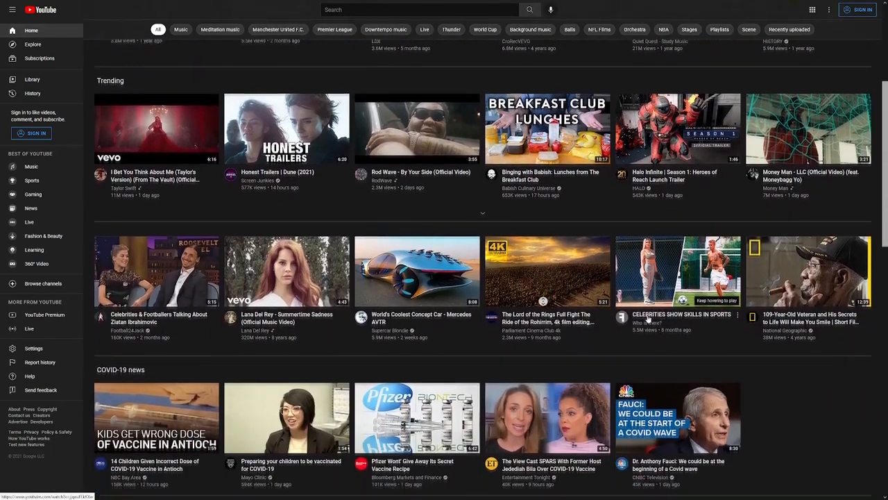
{"action": "scroll", "scroll_direction": "down", "scroll_amount": 3}
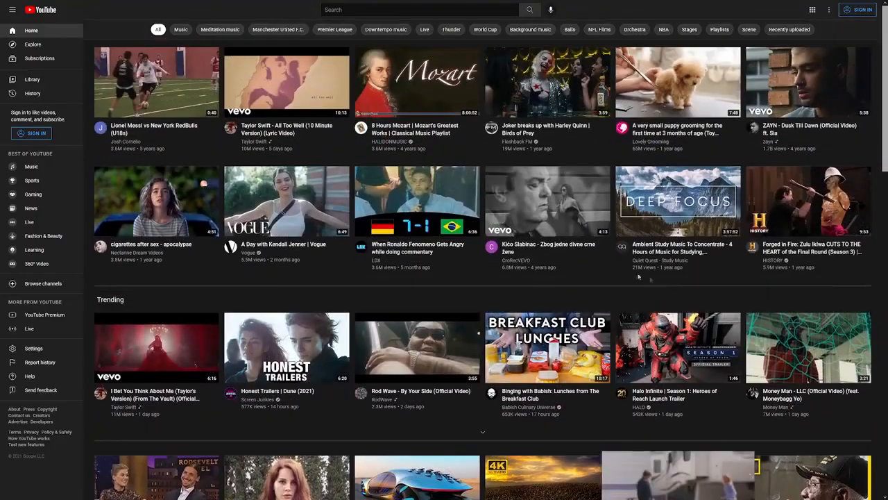
{"action": "mouse_move", "coordinate": [816, 201]}
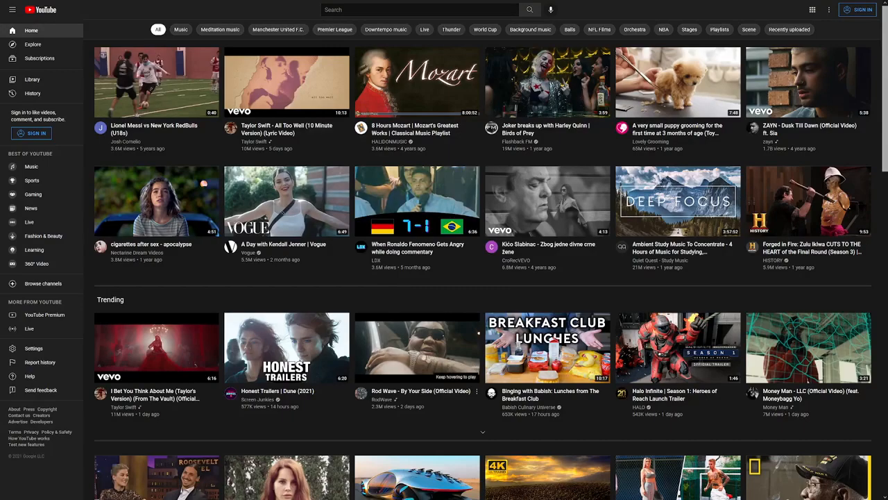
{"action": "scroll", "scroll_direction": "down", "scroll_amount": 3}
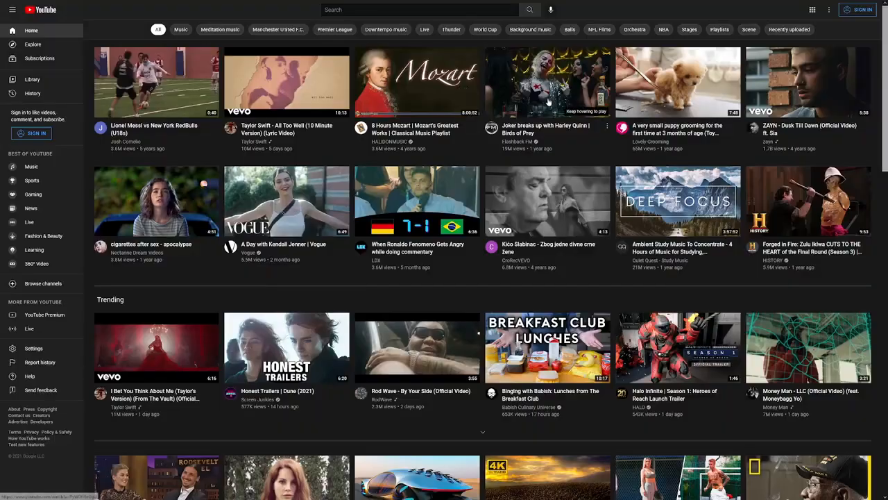
{"action": "mouse_move", "coordinate": [482, 286]}
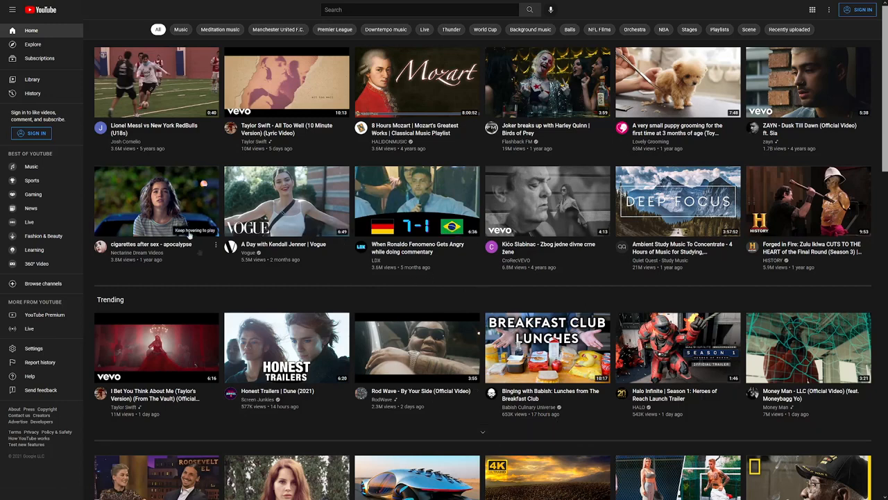
{"action": "mouse_move", "coordinate": [619, 304]}
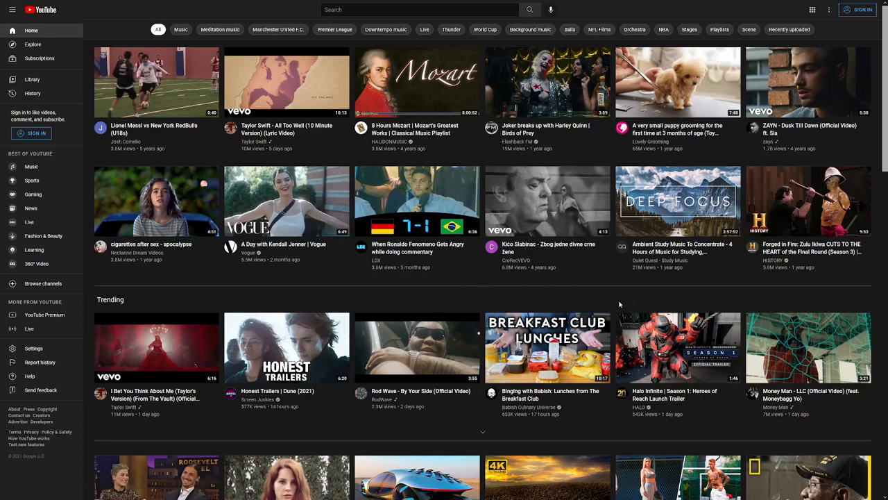
{"action": "mouse_move", "coordinate": [861, 17]}
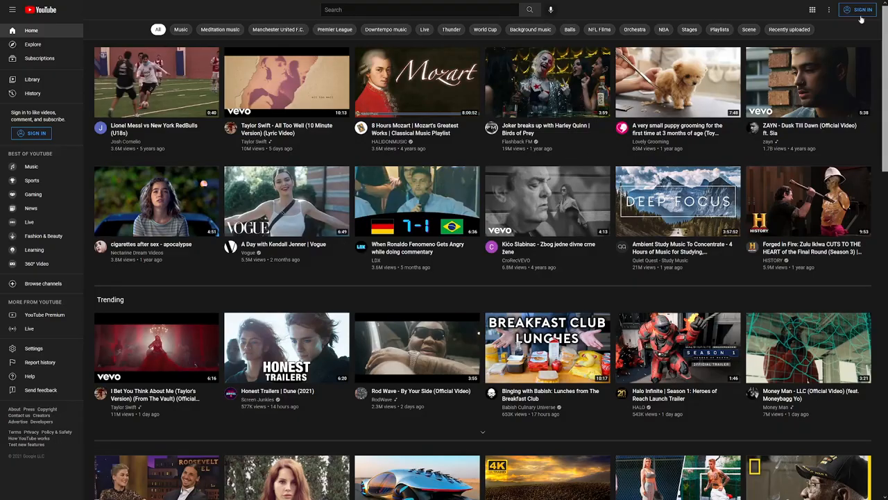
{"action": "left_click", "coordinate": [862, 9]}
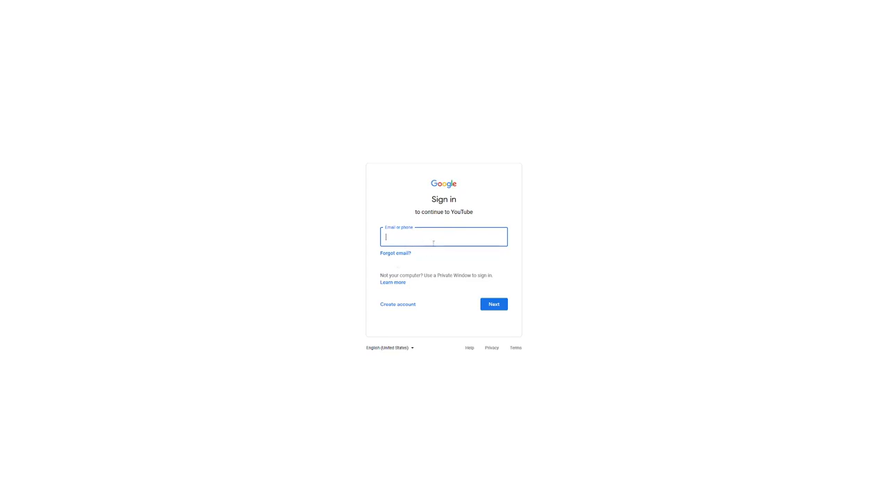
{"action": "left_click", "coordinate": [398, 304]}
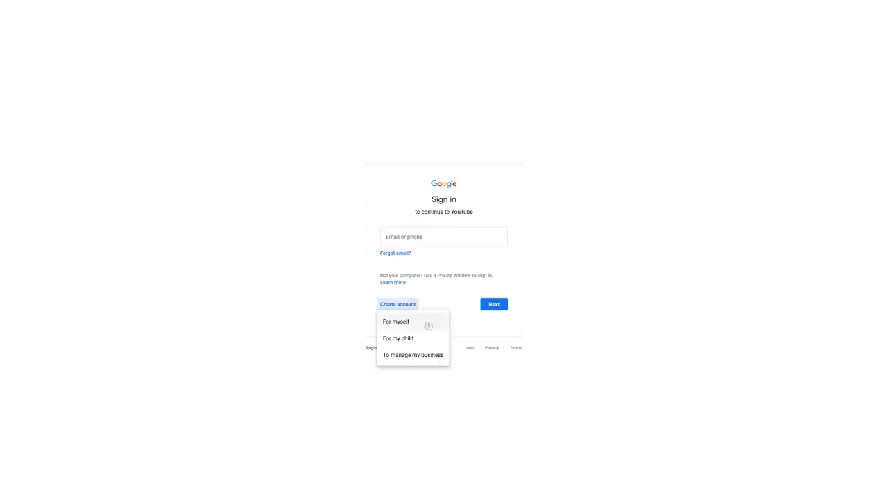
{"action": "left_click", "coordinate": [397, 321]}
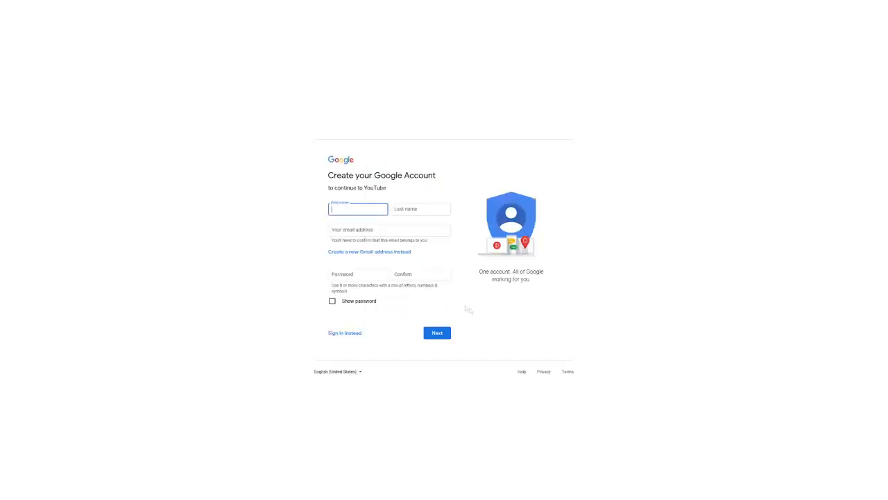
{"action": "mouse_move", "coordinate": [404, 213]}
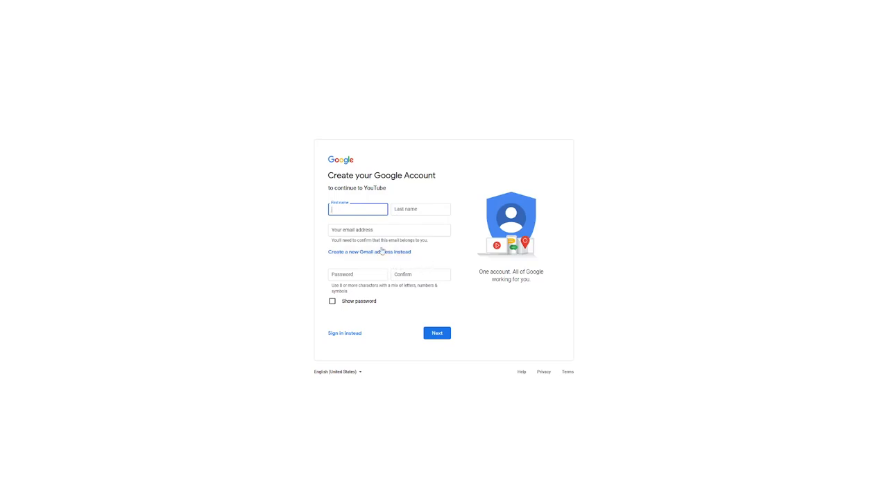
{"action": "mouse_move", "coordinate": [411, 250]}
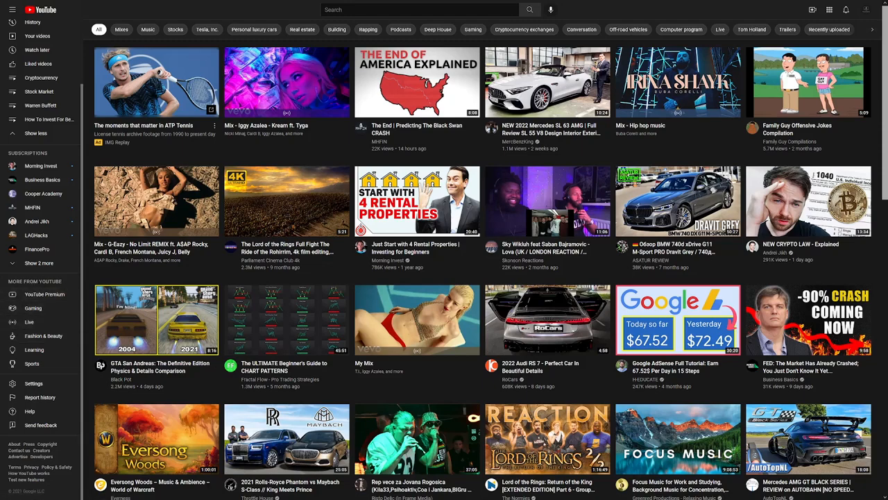
{"action": "mouse_move", "coordinate": [45, 294]}
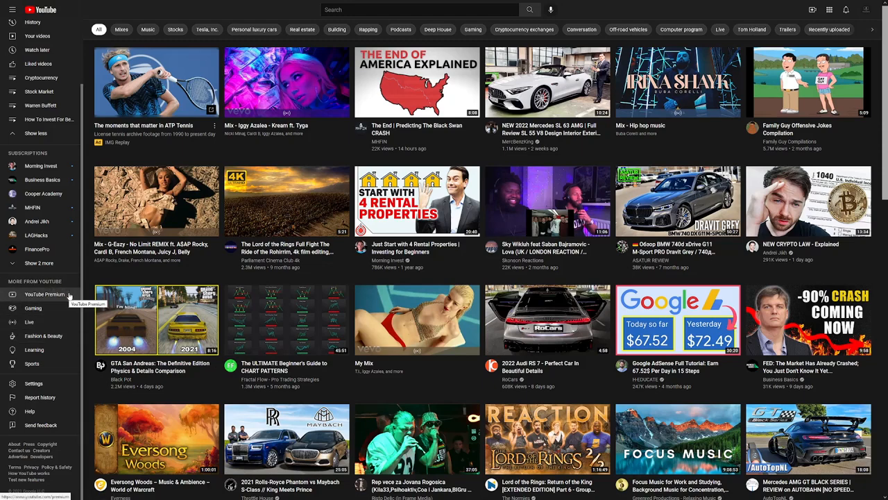
{"action": "mouse_move", "coordinate": [33, 308]}
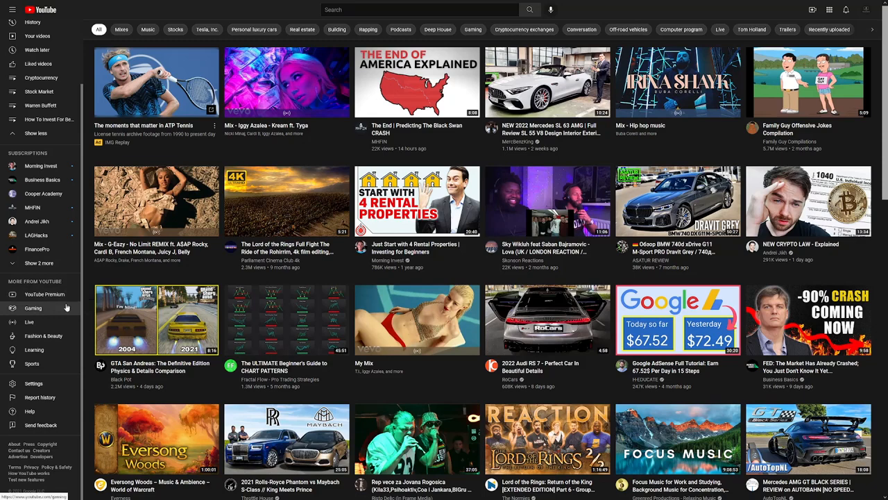
{"action": "mouse_move", "coordinate": [66, 336]}
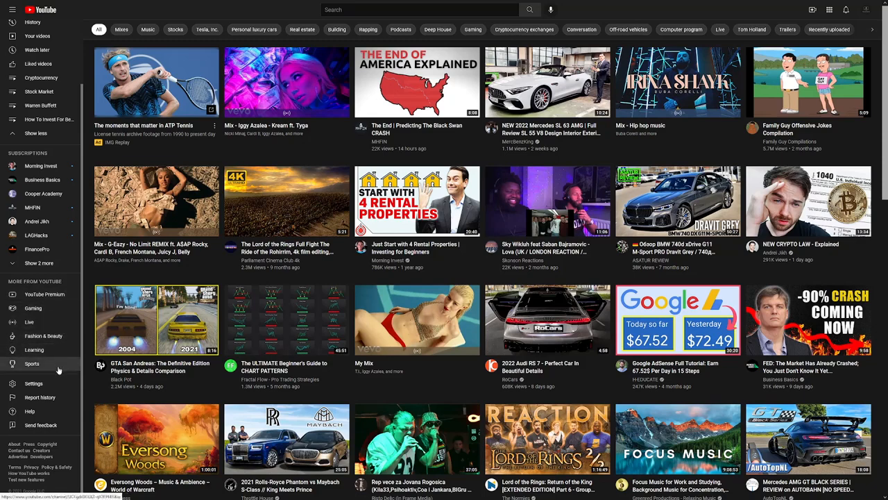
{"action": "mouse_move", "coordinate": [39, 365]}
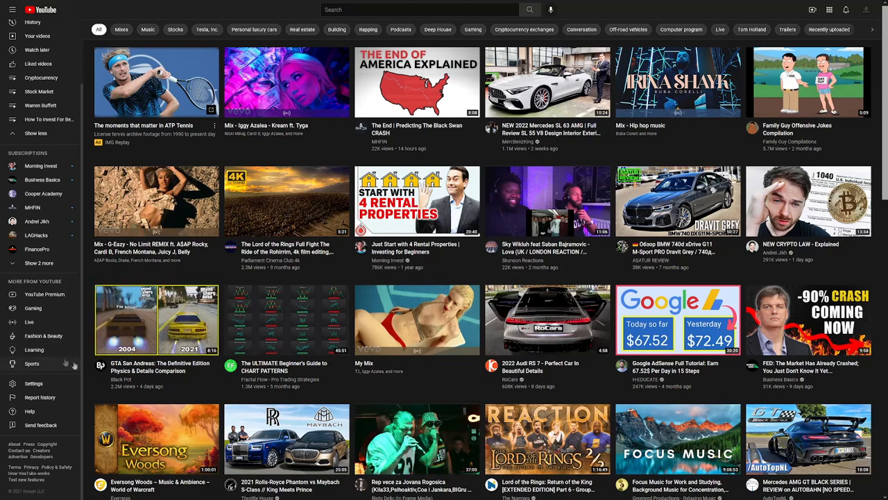
{"action": "mouse_move", "coordinate": [32, 308]}
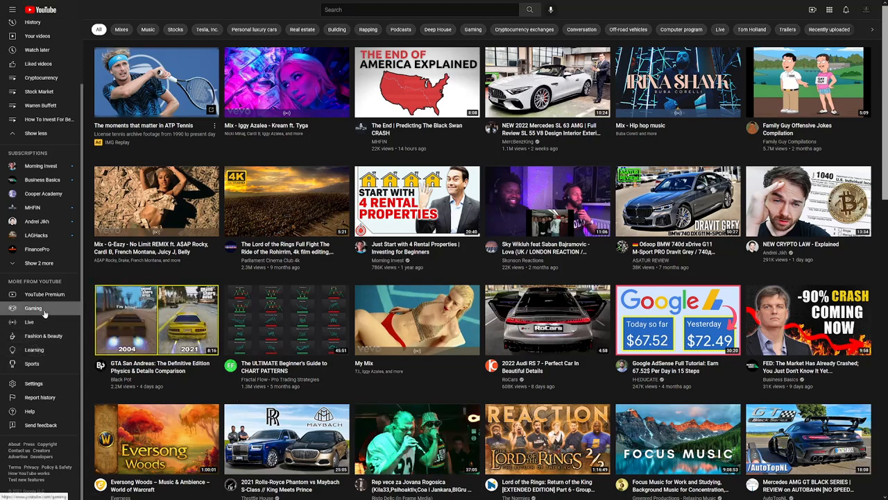
Go to YouTube's Gaming section and pick Among Us from the Top live games grid
{"action": "left_click", "coordinate": [32, 308]}
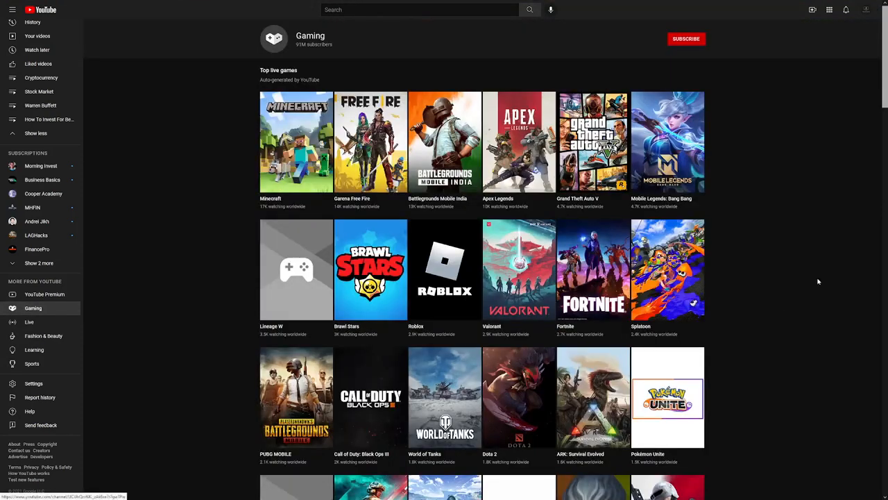
{"action": "scroll", "scroll_direction": "down", "scroll_amount": 3}
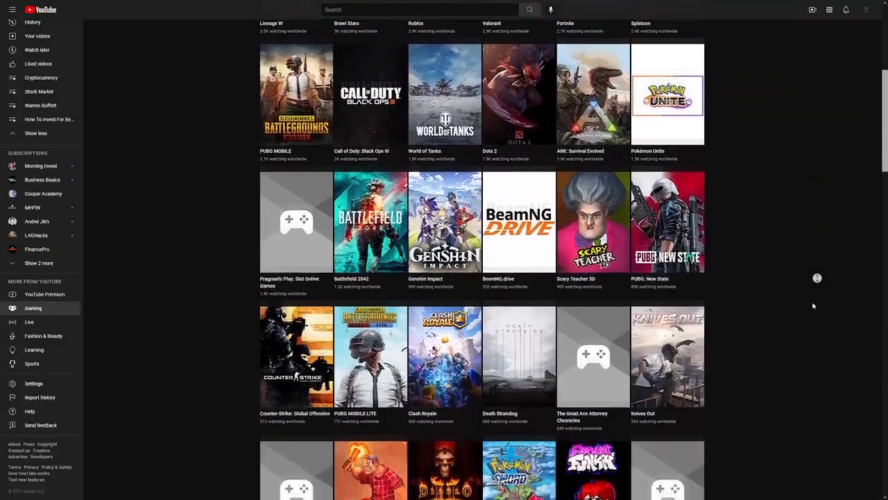
{"action": "scroll", "scroll_direction": "down", "scroll_amount": 3}
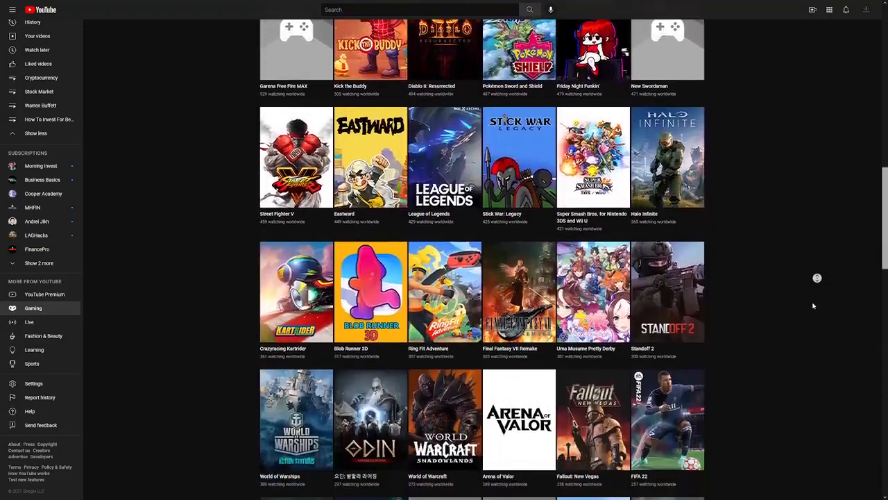
{"action": "scroll", "scroll_direction": "down", "scroll_amount": 3}
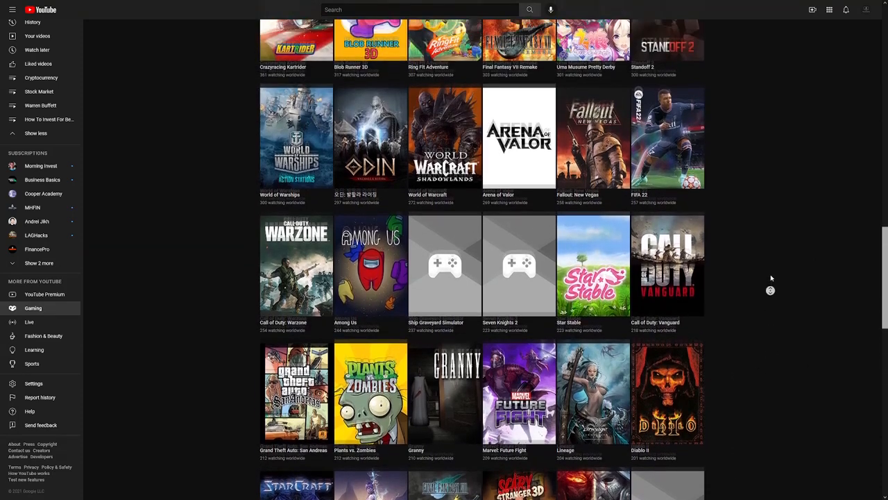
{"action": "scroll", "scroll_direction": "down", "scroll_amount": 3}
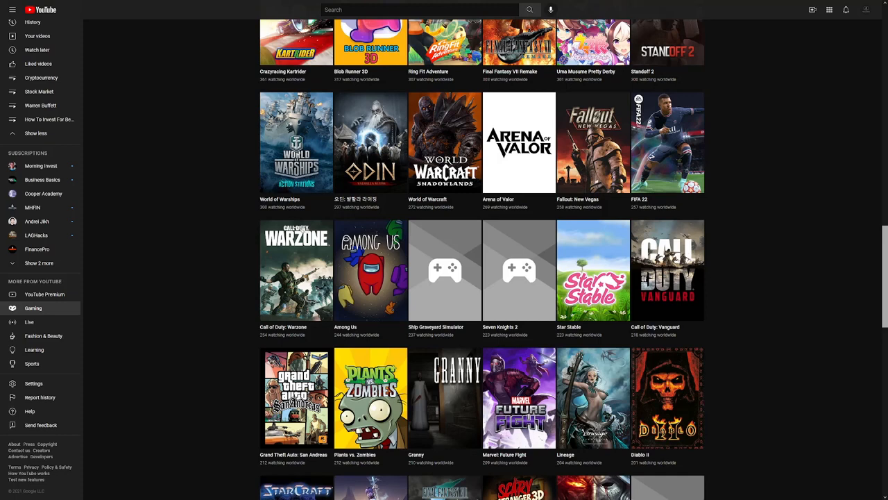
{"action": "mouse_move", "coordinate": [206, 180]}
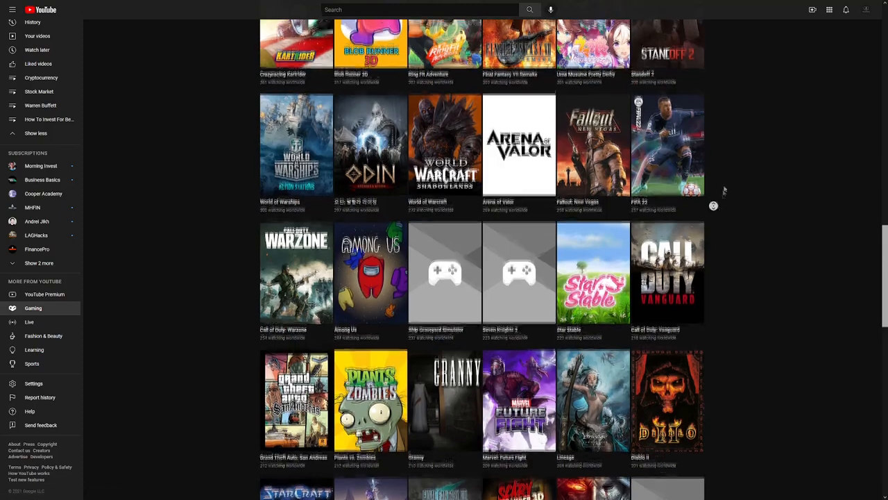
{"action": "scroll", "scroll_direction": "down", "scroll_amount": 3}
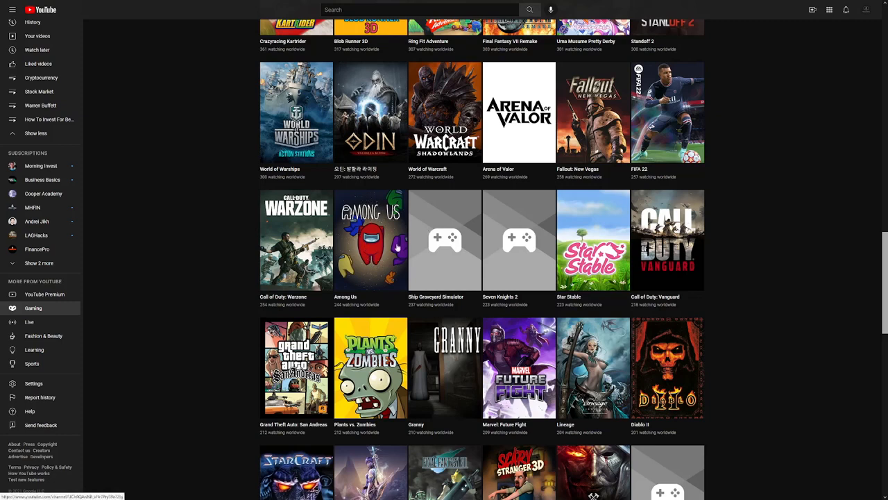
{"action": "mouse_move", "coordinate": [782, 326]}
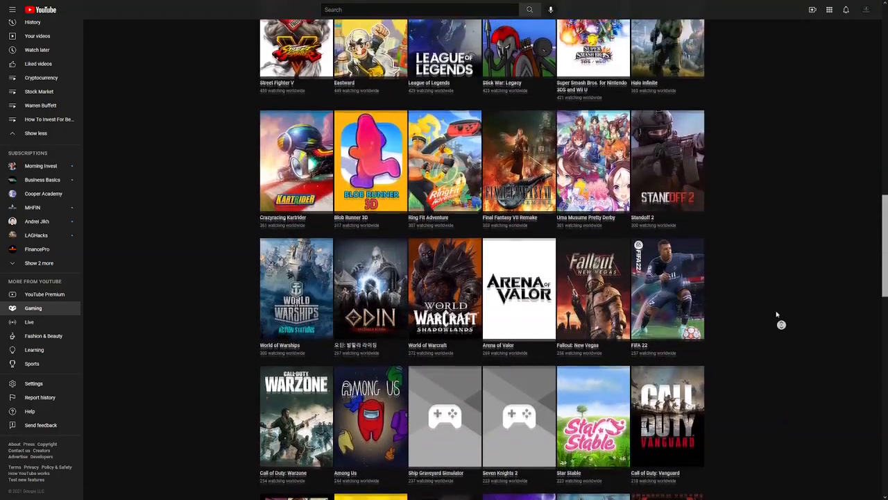
{"action": "scroll", "scroll_direction": "up", "scroll_amount": 3}
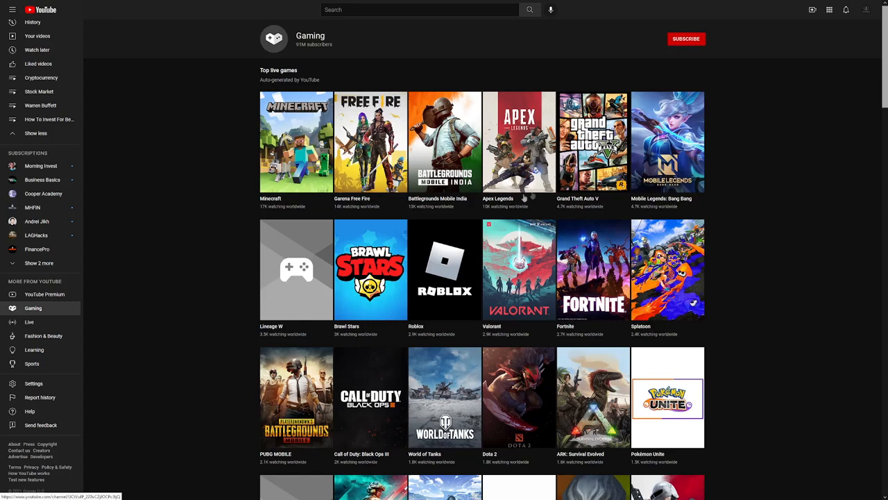
{"action": "mouse_move", "coordinate": [760, 227]}
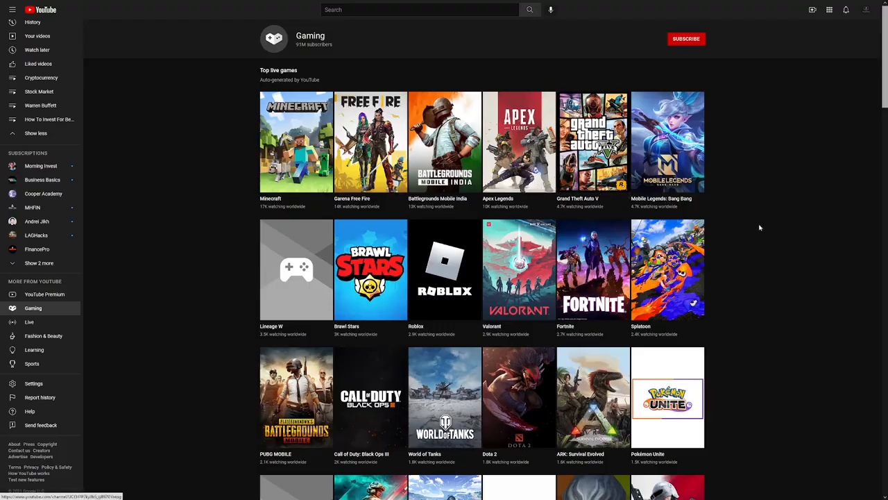
{"action": "mouse_move", "coordinate": [771, 233]}
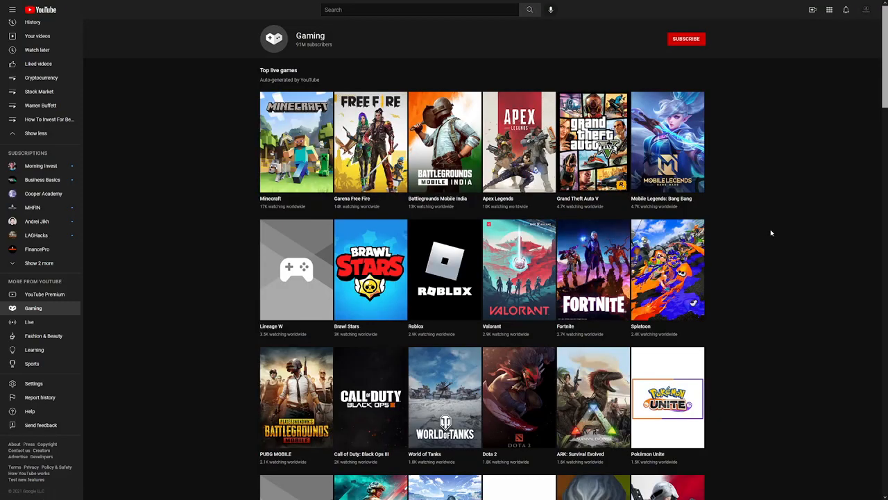
{"action": "scroll", "scroll_direction": "down", "scroll_amount": 3}
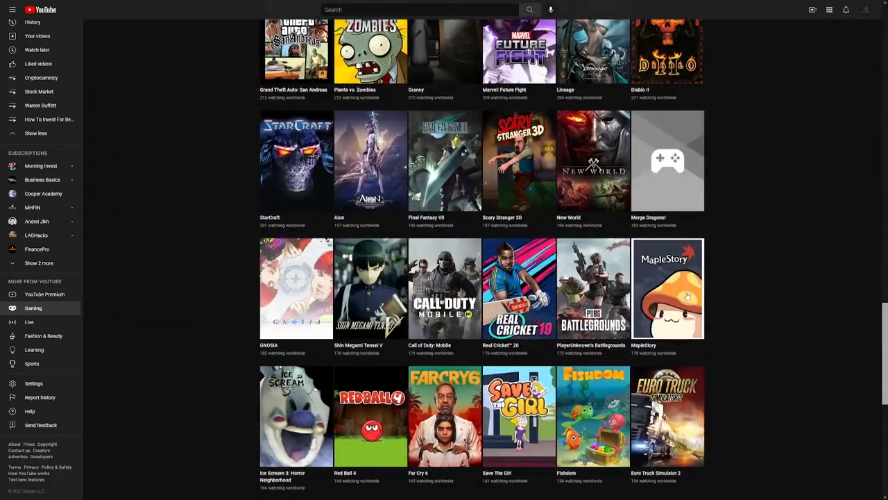
{"action": "scroll", "scroll_direction": "up", "scroll_amount": 3}
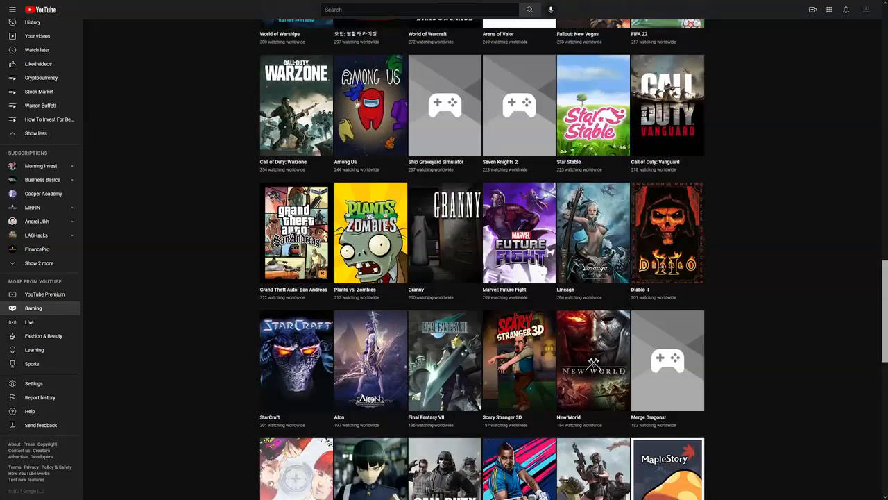
{"action": "left_click", "coordinate": [371, 105]}
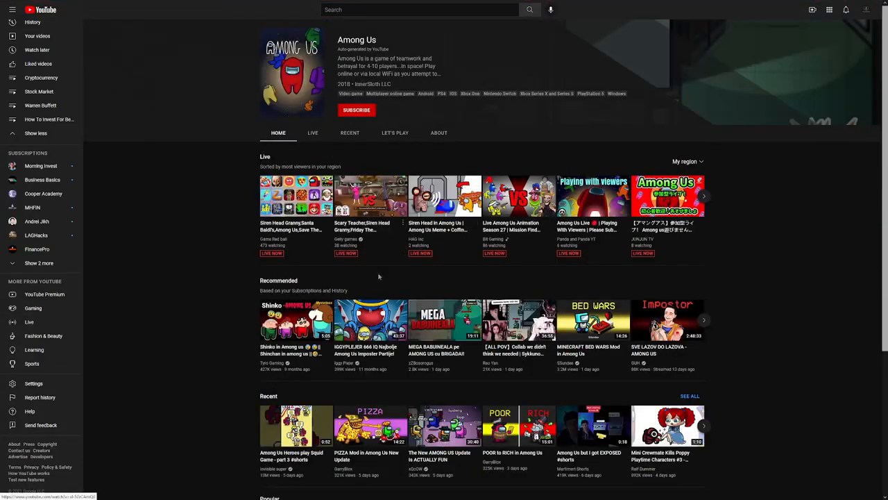
{"action": "mouse_move", "coordinate": [738, 296]}
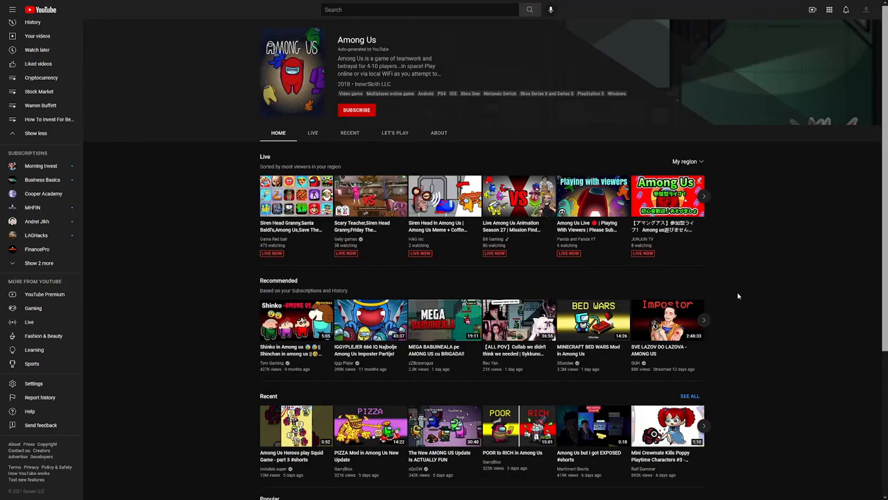
{"action": "mouse_move", "coordinate": [691, 377]}
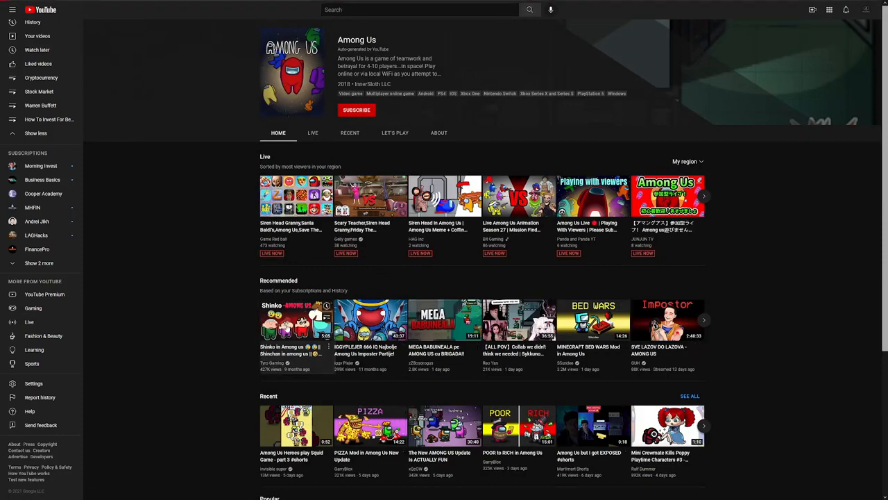
Play the first recommended video, Shinko in Among Us, from the Among Us page
{"action": "left_click", "coordinate": [295, 320]}
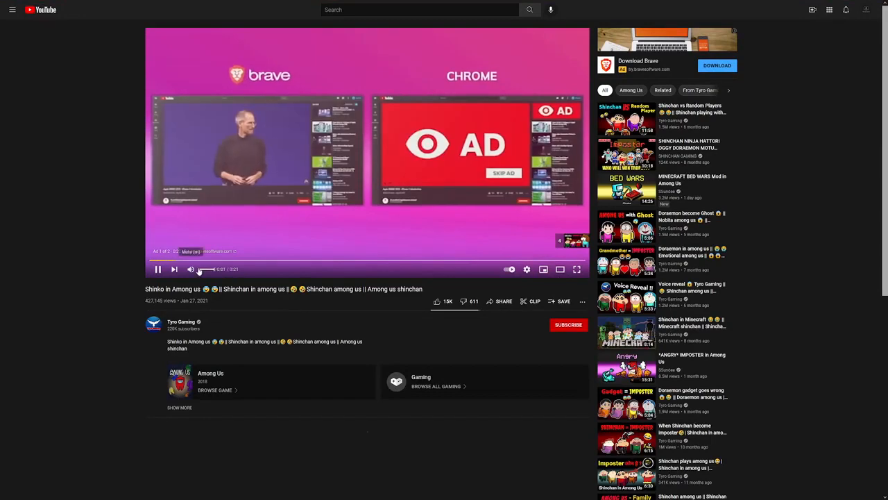
Use Browse all gaming below the video to return to the Gaming channel page
{"action": "scroll", "scroll_direction": "down", "scroll_amount": 3}
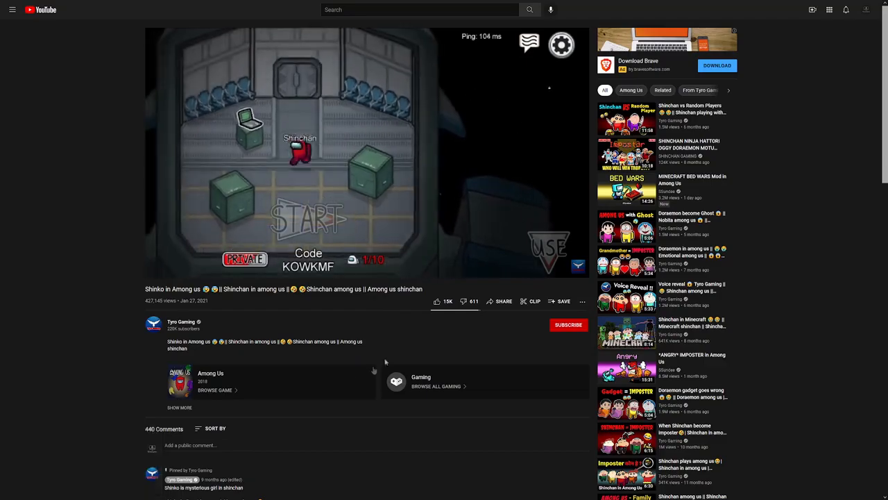
{"action": "left_click", "coordinate": [421, 377]}
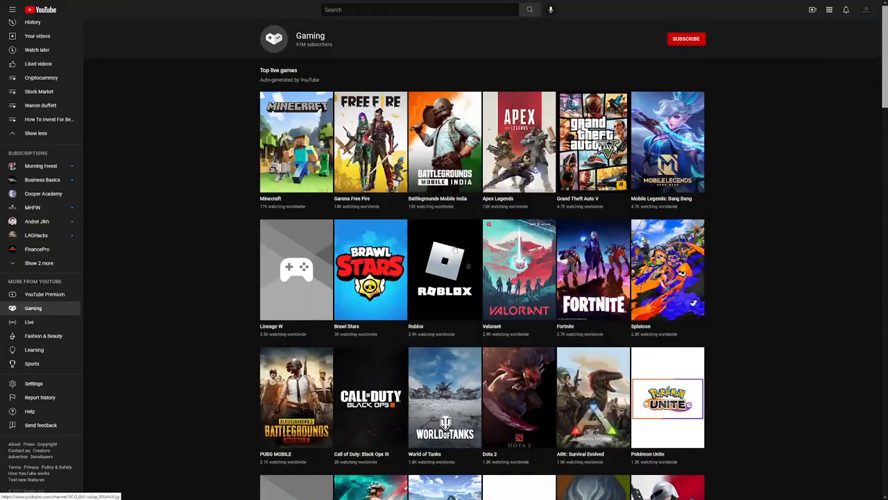
{"action": "scroll", "scroll_direction": "down", "scroll_amount": 3}
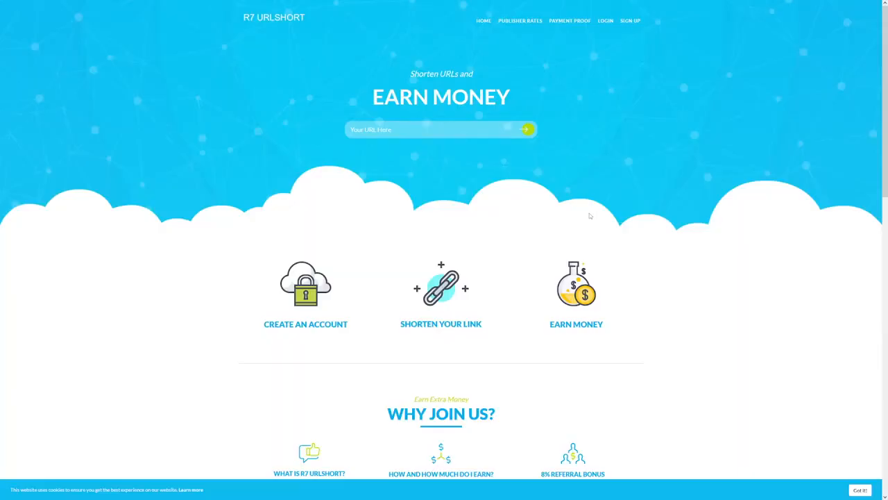
{"action": "mouse_move", "coordinate": [563, 168]}
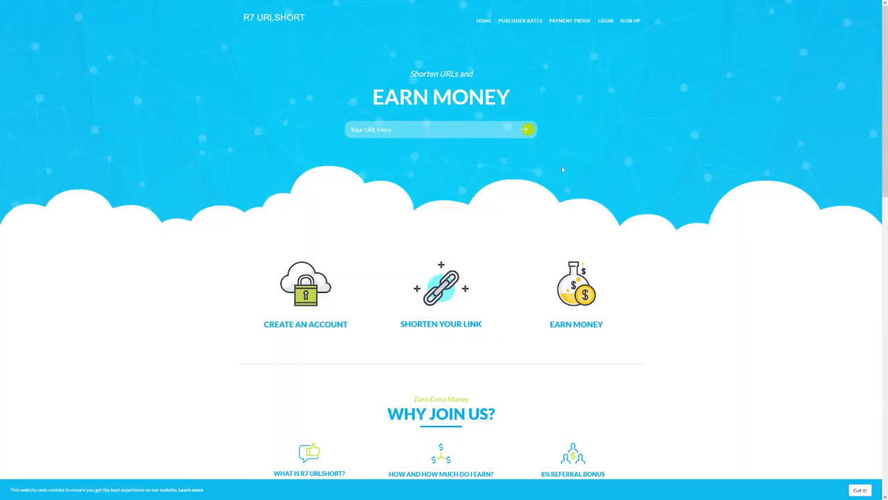
Scroll through the R7 URLShort homepage's features and site statistics sections
{"action": "scroll", "scroll_direction": "down", "scroll_amount": 3}
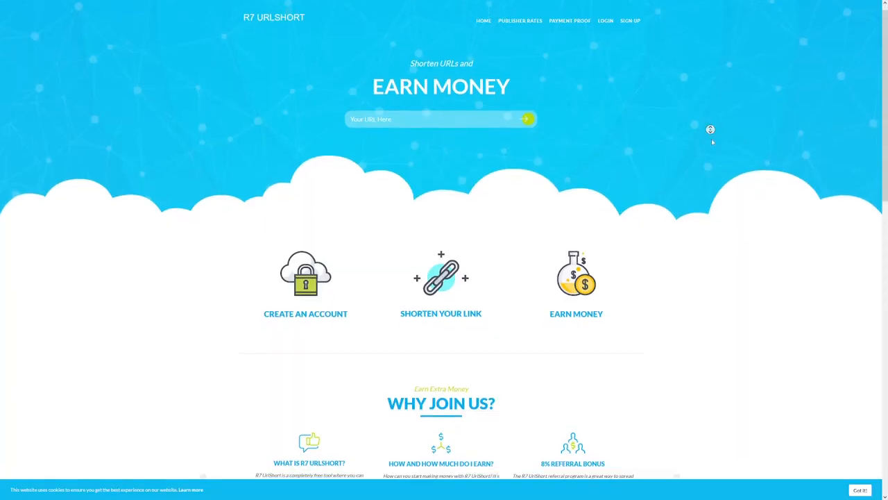
{"action": "scroll", "scroll_direction": "down", "scroll_amount": 3}
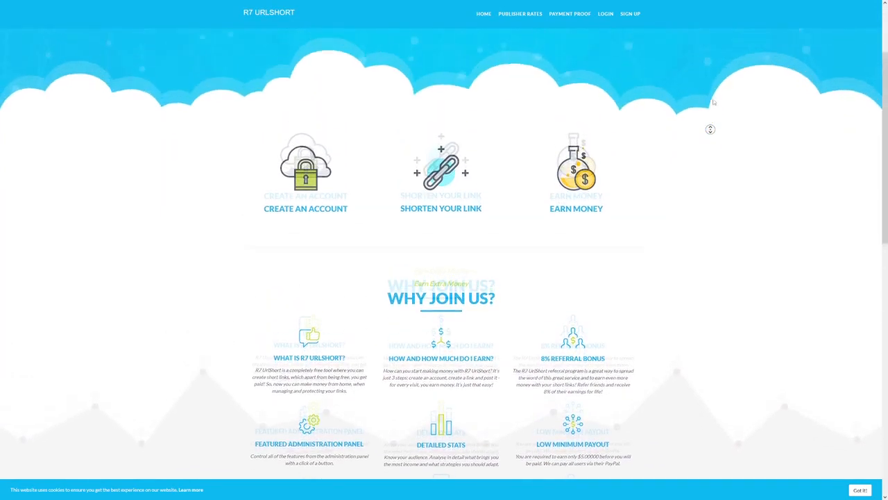
{"action": "scroll", "scroll_direction": "up", "scroll_amount": 3}
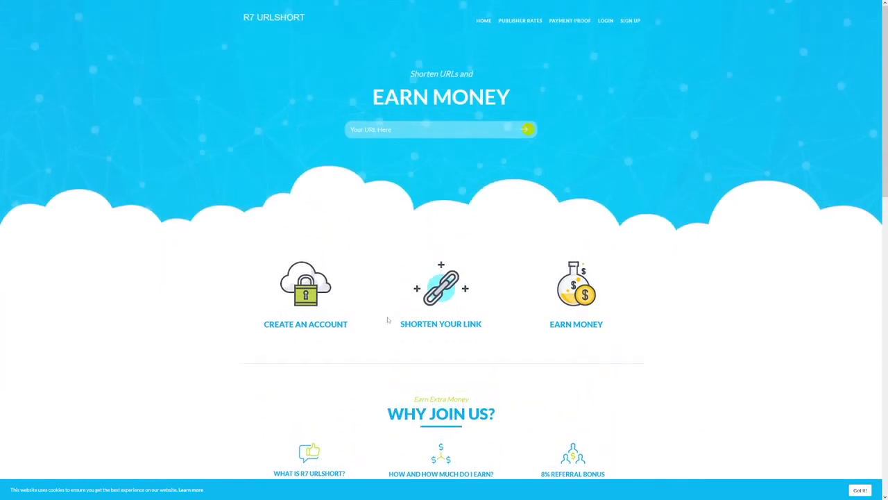
{"action": "mouse_move", "coordinate": [626, 279]}
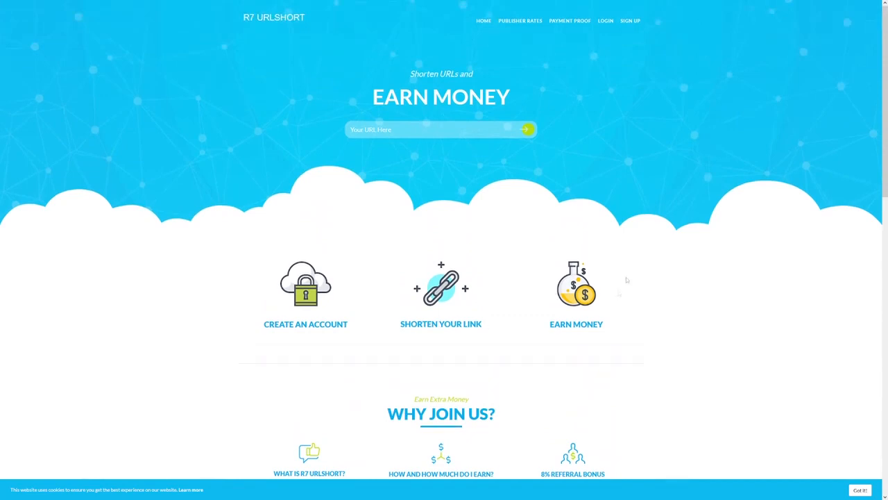
{"action": "mouse_move", "coordinate": [706, 144]}
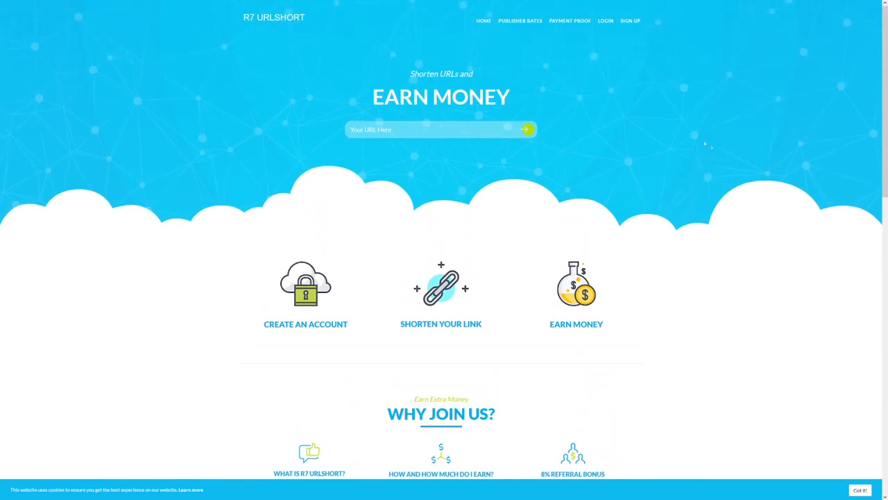
{"action": "scroll", "scroll_direction": "down", "scroll_amount": 3}
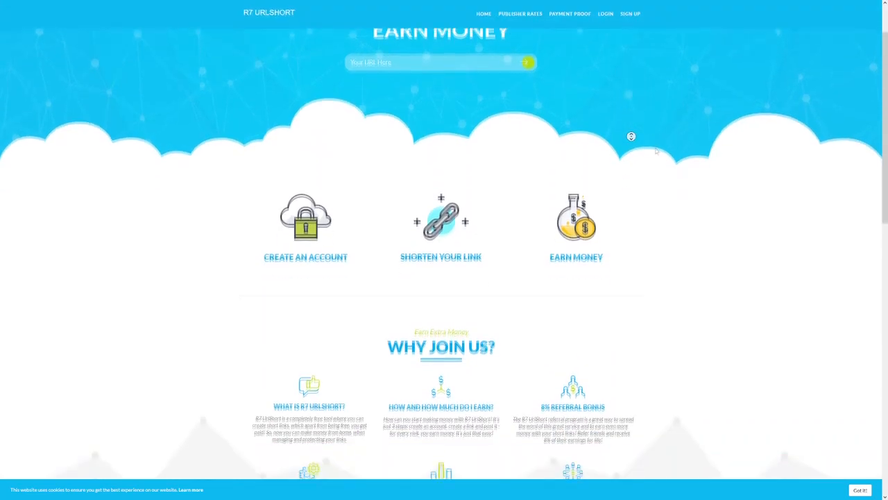
{"action": "scroll", "scroll_direction": "down", "scroll_amount": 3}
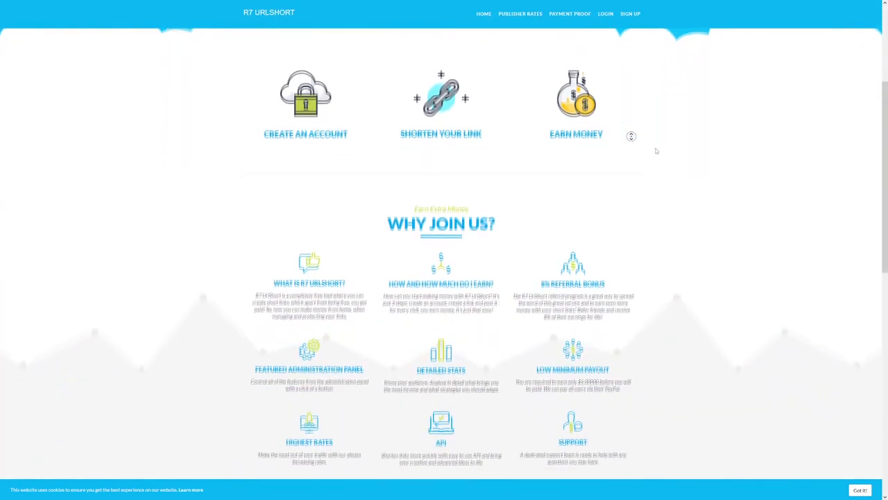
{"action": "scroll", "scroll_direction": "down", "scroll_amount": 3}
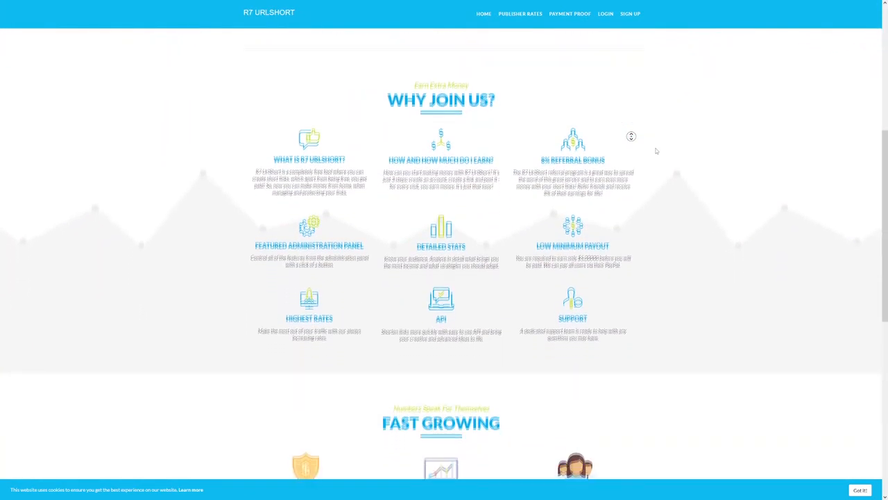
{"action": "scroll", "scroll_direction": "down", "scroll_amount": 3}
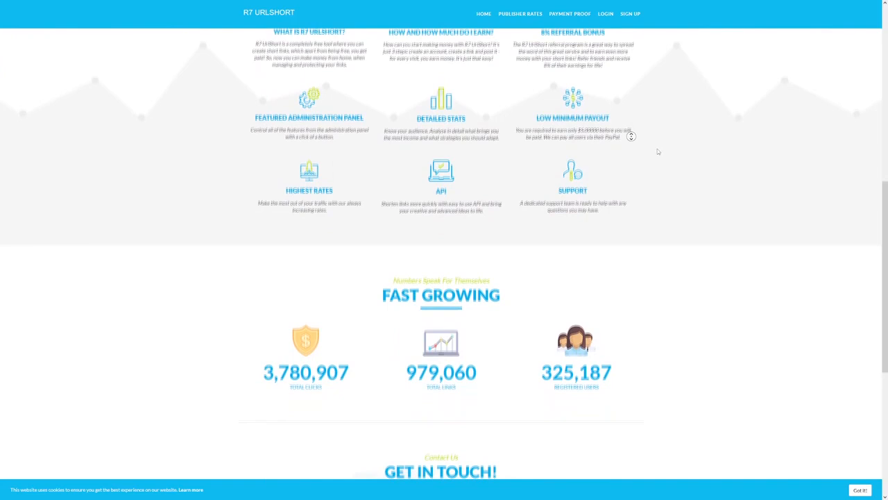
{"action": "scroll", "scroll_direction": "down", "scroll_amount": 3}
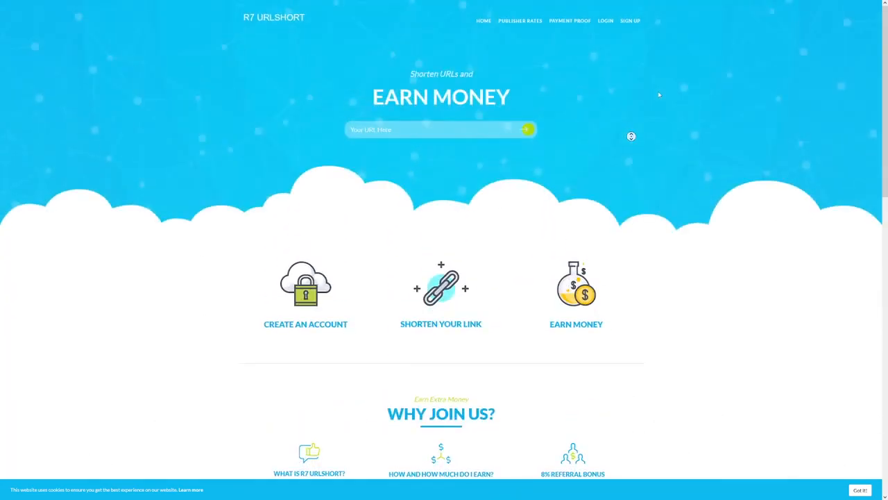
{"action": "mouse_move", "coordinate": [491, 302]}
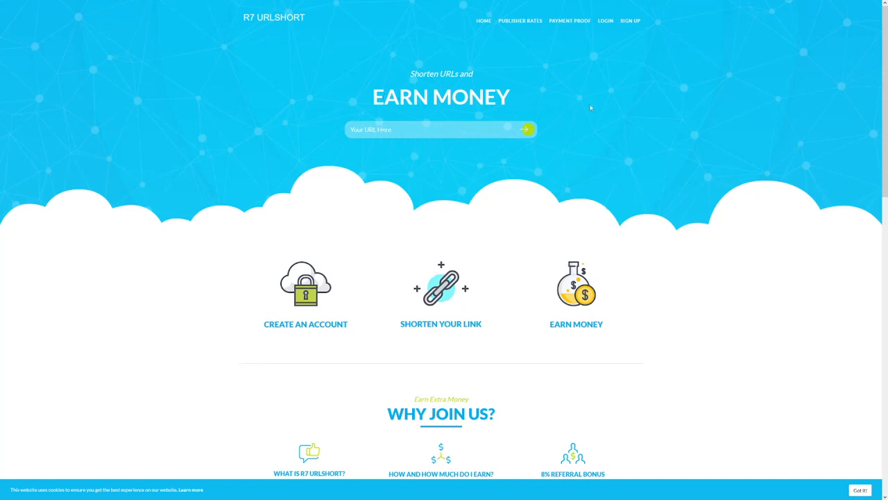
{"action": "mouse_move", "coordinate": [609, 187]}
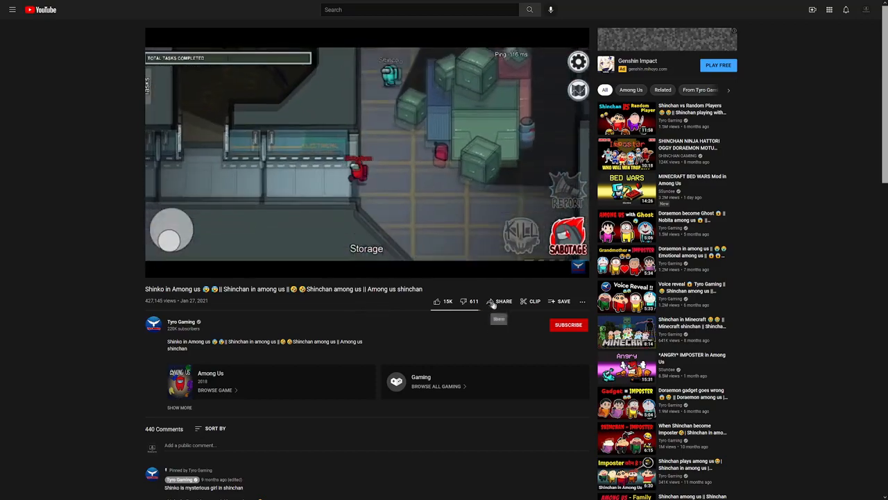
Copy the video's youtu.be share link from the Share panel
{"action": "left_click", "coordinate": [500, 301]}
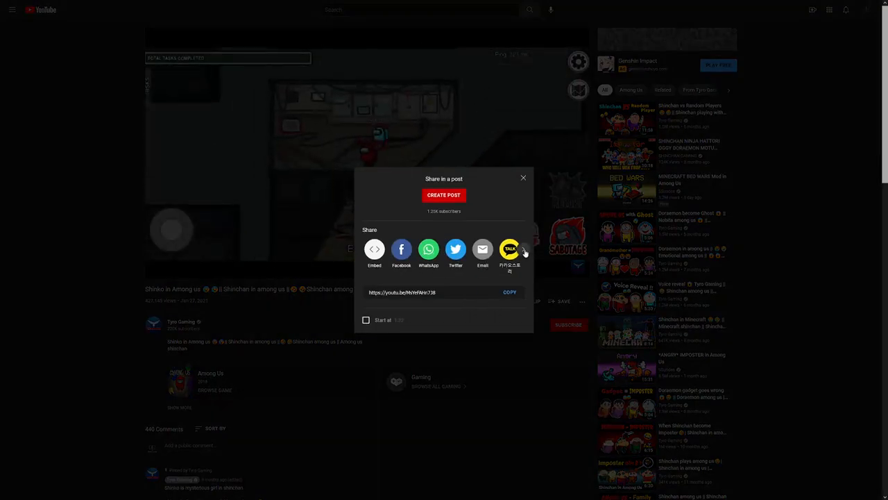
{"action": "left_click", "coordinate": [523, 250]}
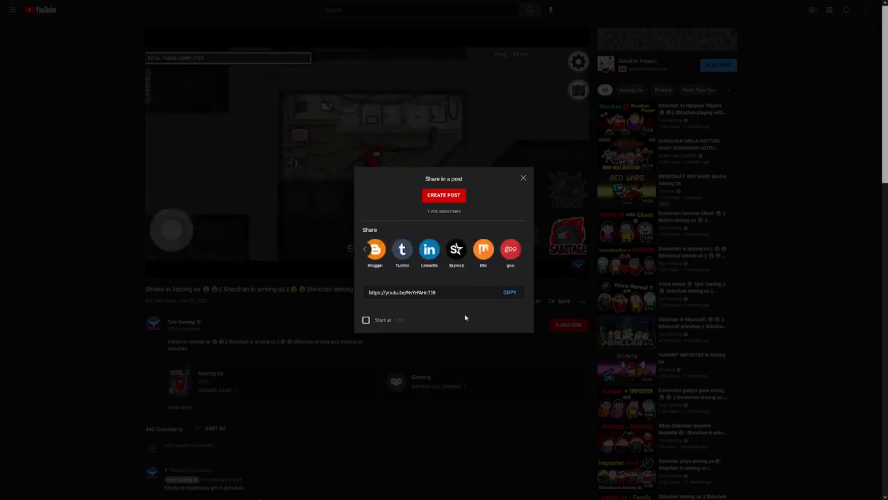
{"action": "left_click", "coordinate": [509, 292]}
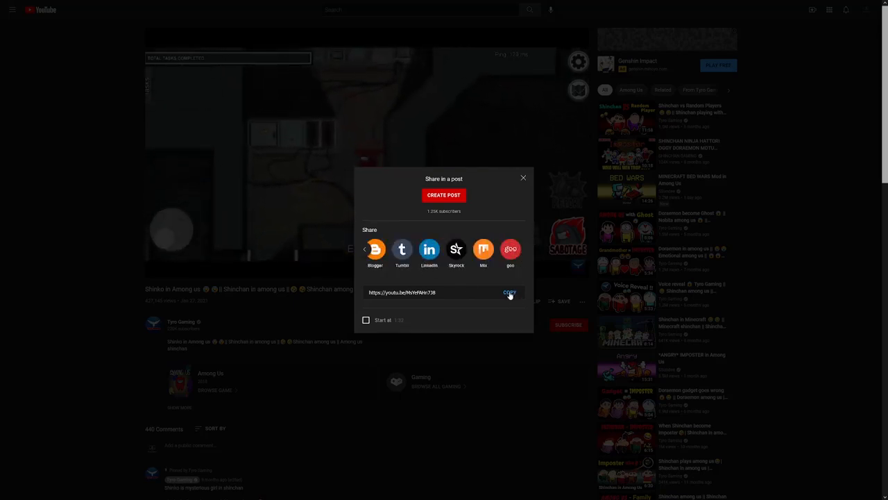
{"action": "left_click", "coordinate": [509, 292]}
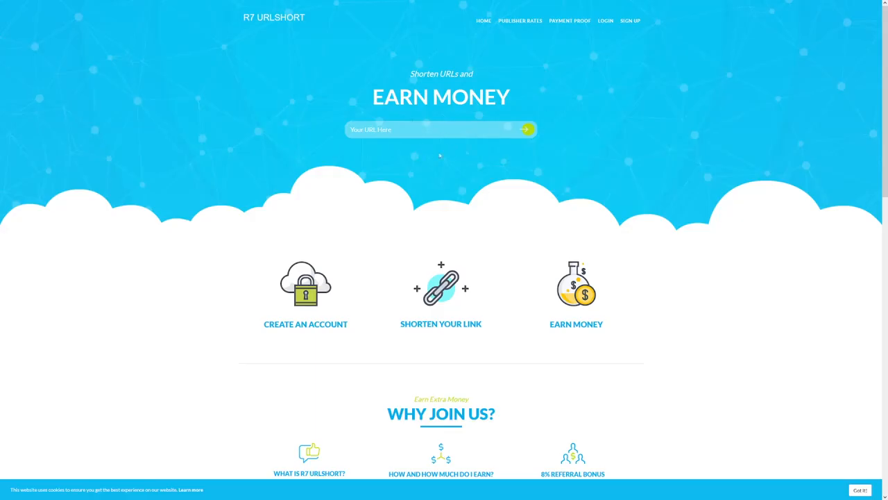
{"action": "left_click", "coordinate": [417, 130]}
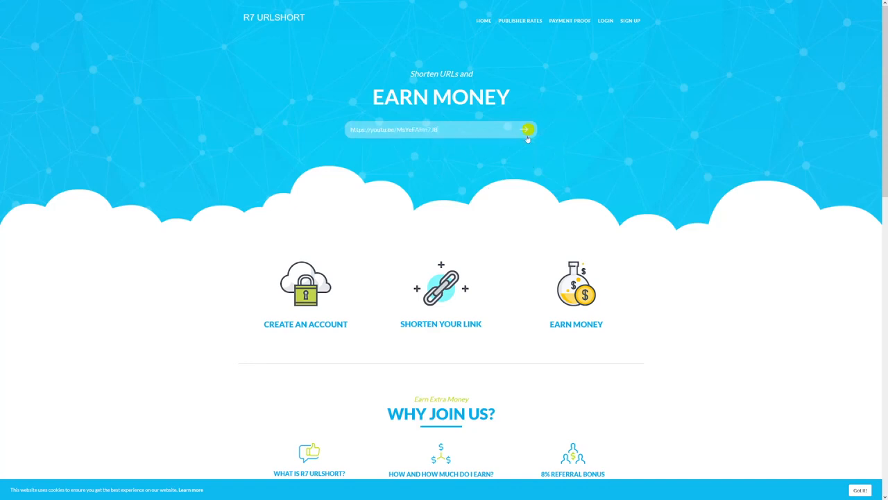
{"action": "left_click", "coordinate": [528, 130]}
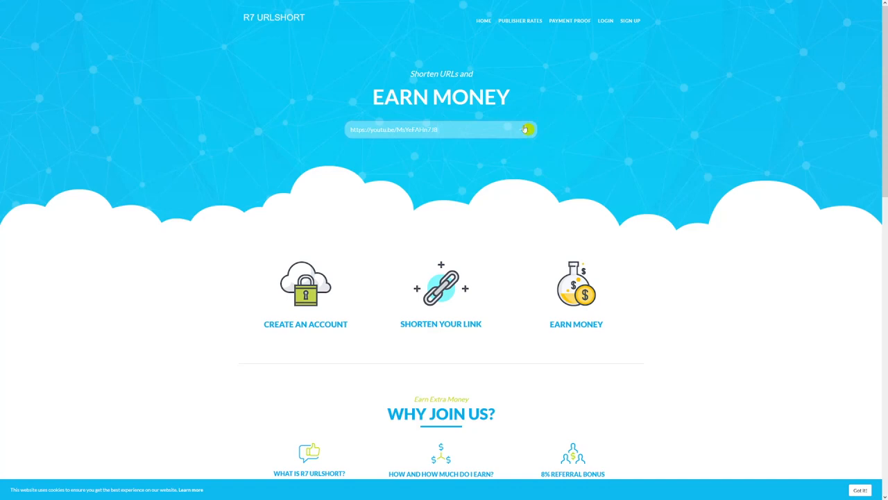
{"action": "left_click", "coordinate": [527, 129]}
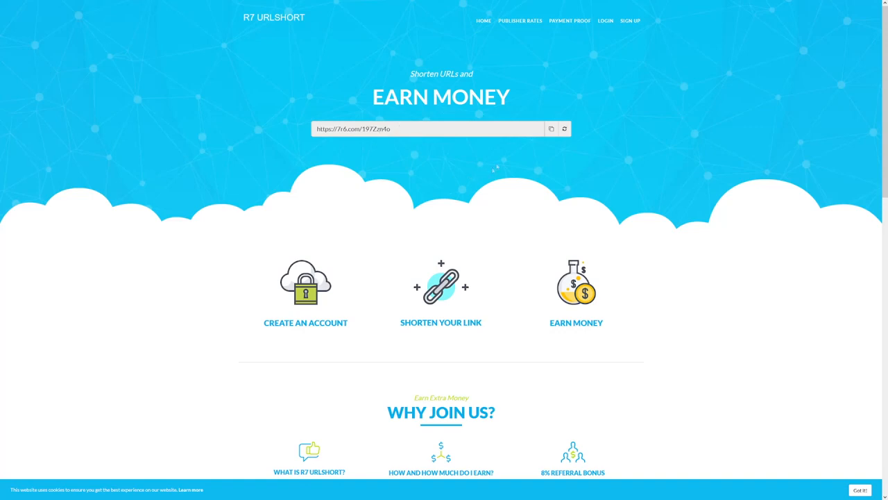
{"action": "left_click", "coordinate": [428, 129]}
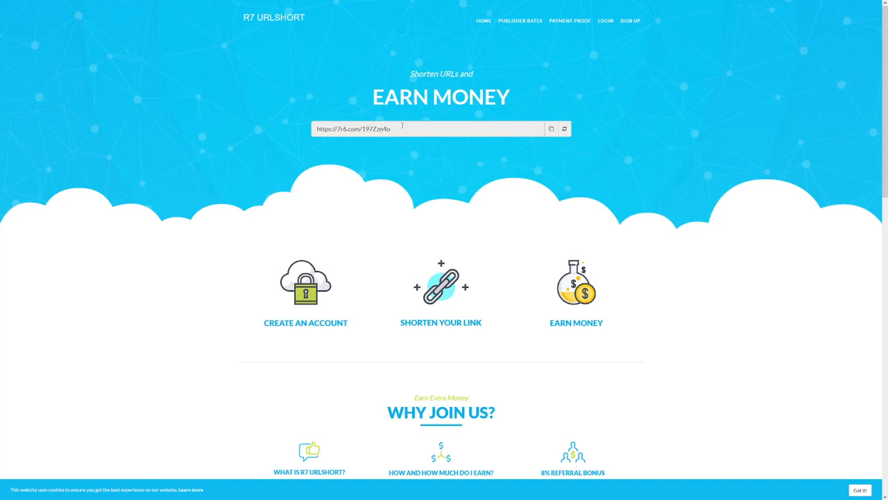
{"action": "double_click", "coordinate": [354, 129]}
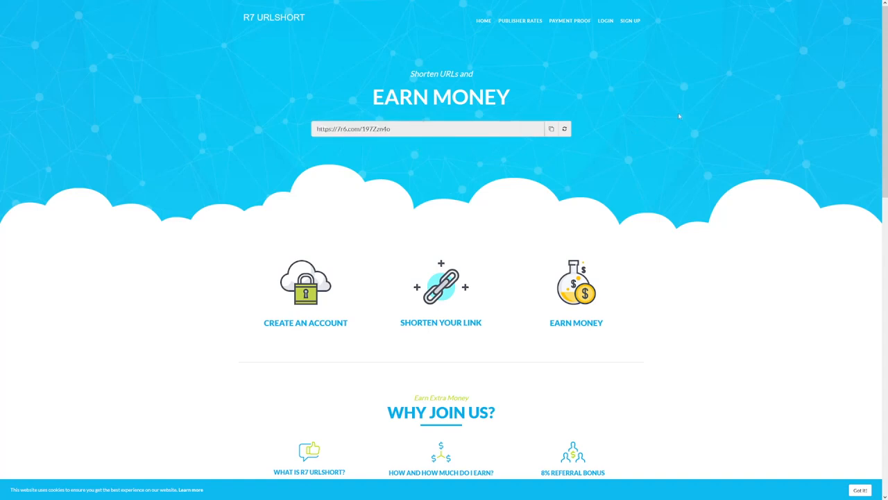
{"action": "scroll", "scroll_direction": "down", "scroll_amount": 3}
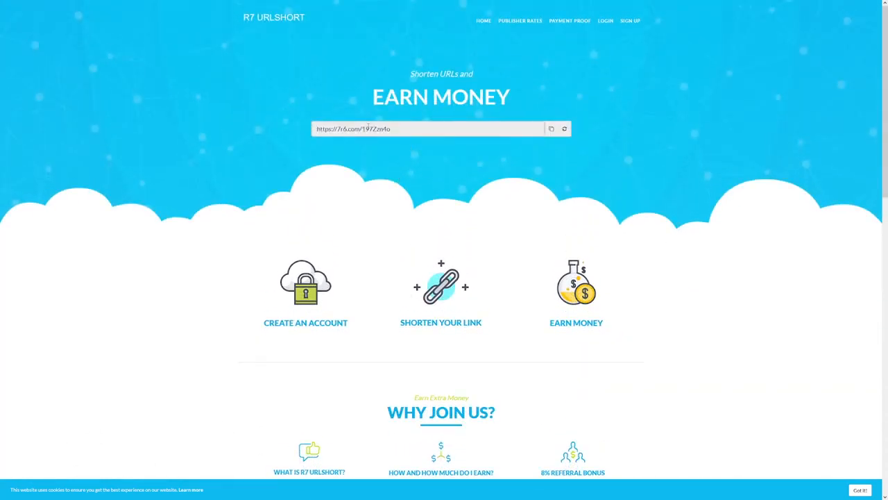
{"action": "mouse_move", "coordinate": [401, 172]}
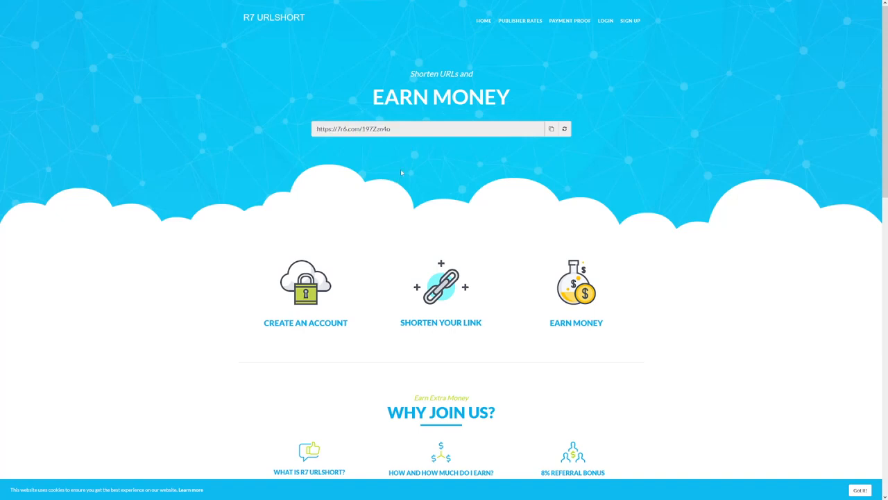
{"action": "mouse_move", "coordinate": [439, 164]}
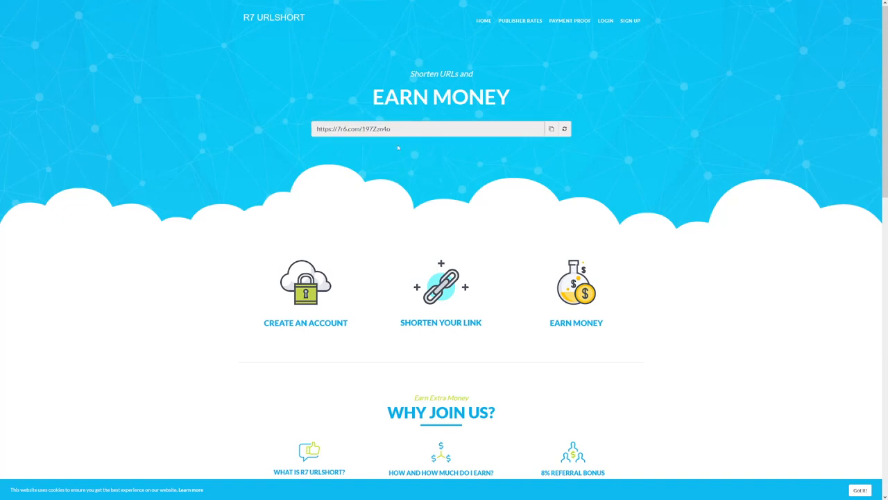
{"action": "mouse_move", "coordinate": [373, 146]}
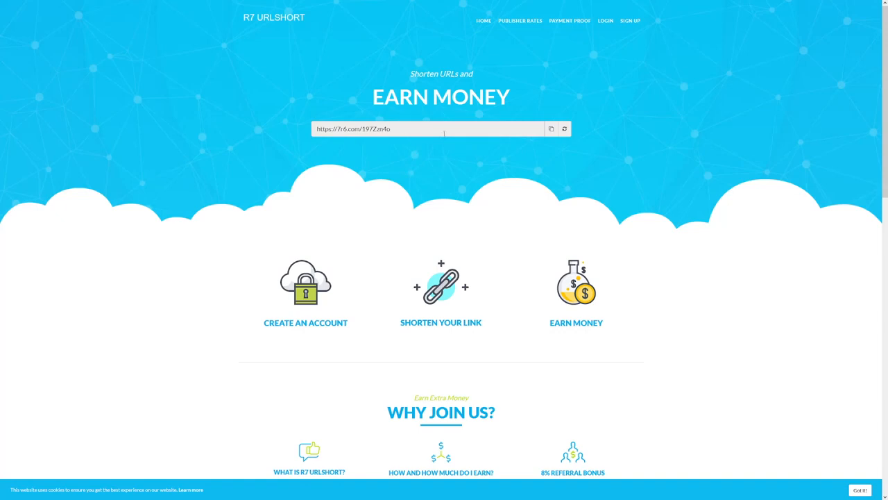
{"action": "mouse_move", "coordinate": [534, 128]}
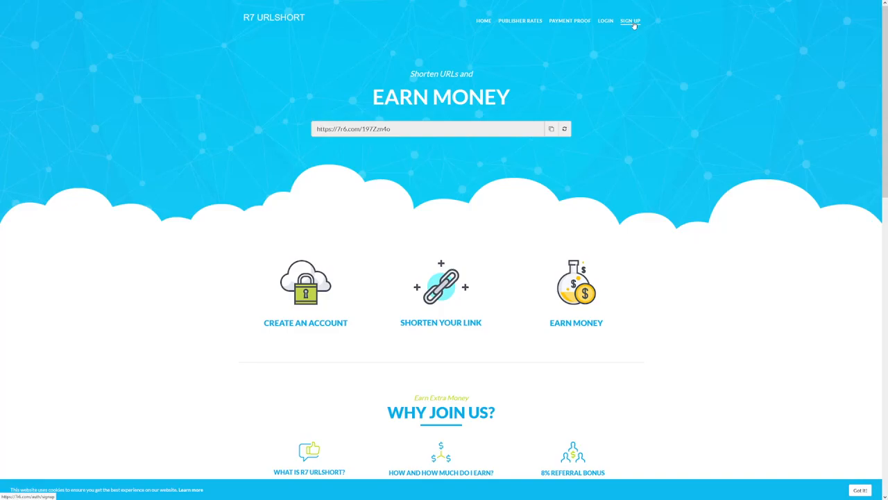
Go to the Sign Up page and start the username field of the registration form
{"action": "left_click", "coordinate": [631, 19]}
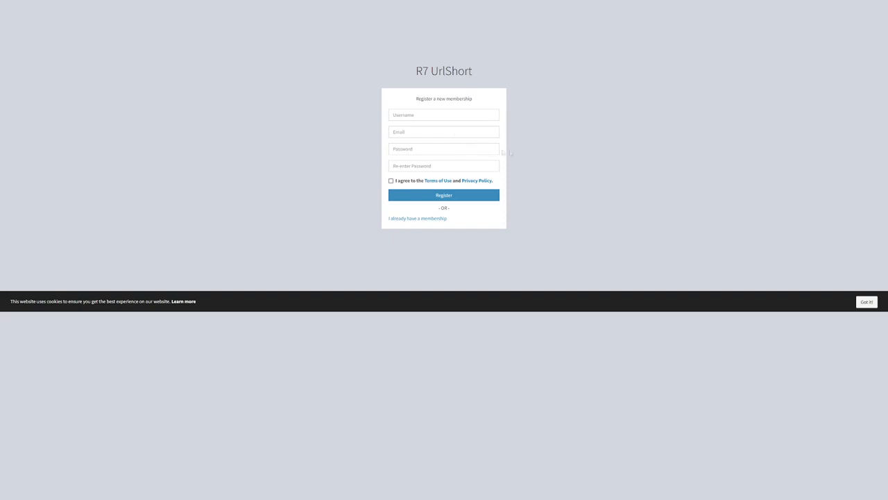
{"action": "mouse_move", "coordinate": [478, 159]}
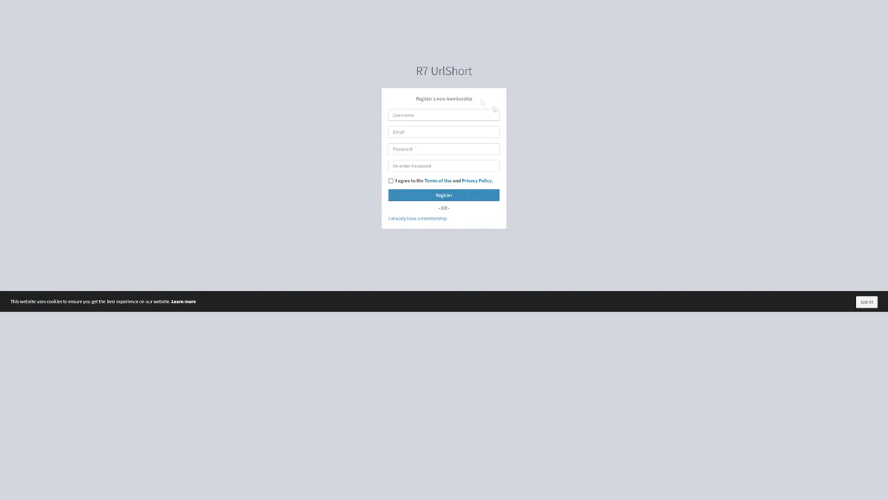
{"action": "mouse_move", "coordinate": [498, 205]}
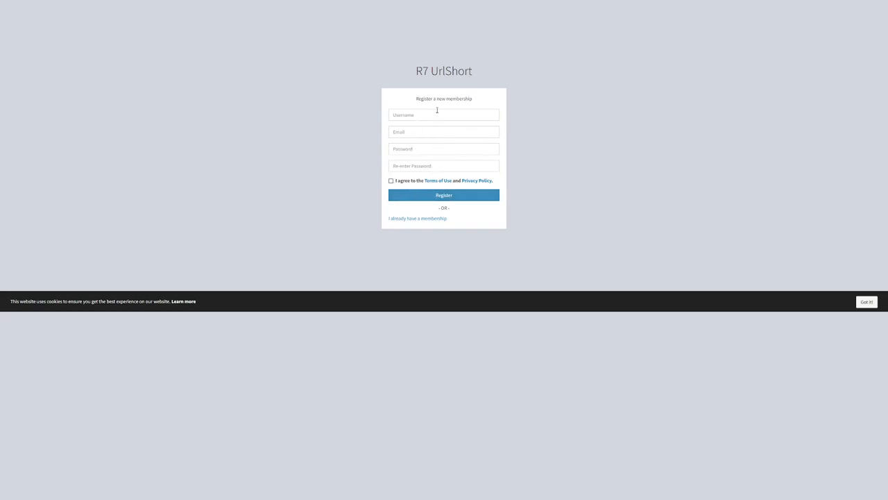
{"action": "left_click", "coordinate": [444, 195]}
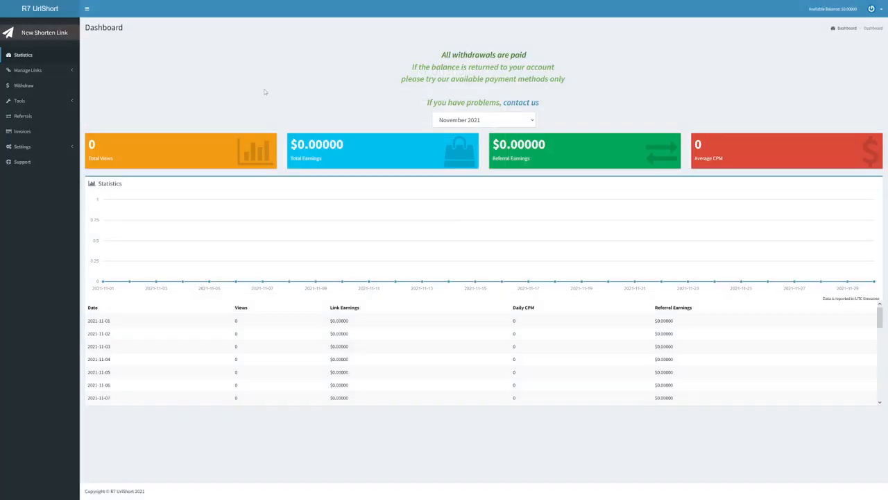
{"action": "mouse_move", "coordinate": [278, 114]}
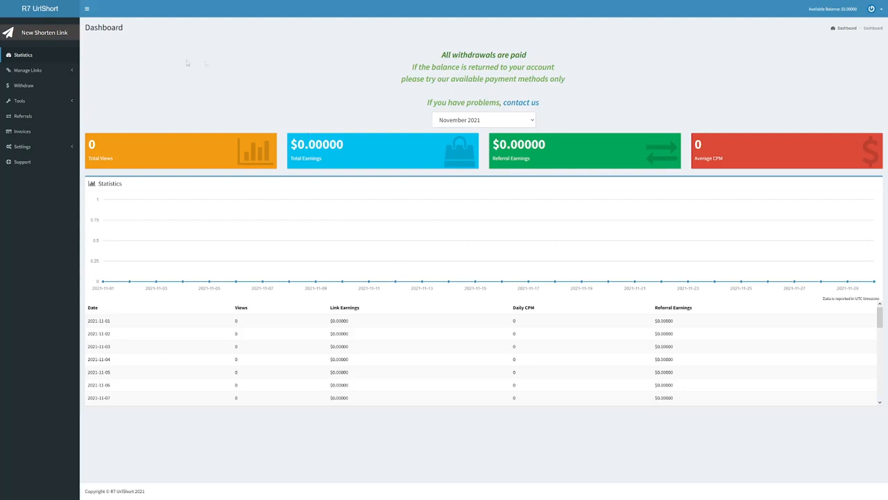
{"action": "mouse_move", "coordinate": [291, 93]}
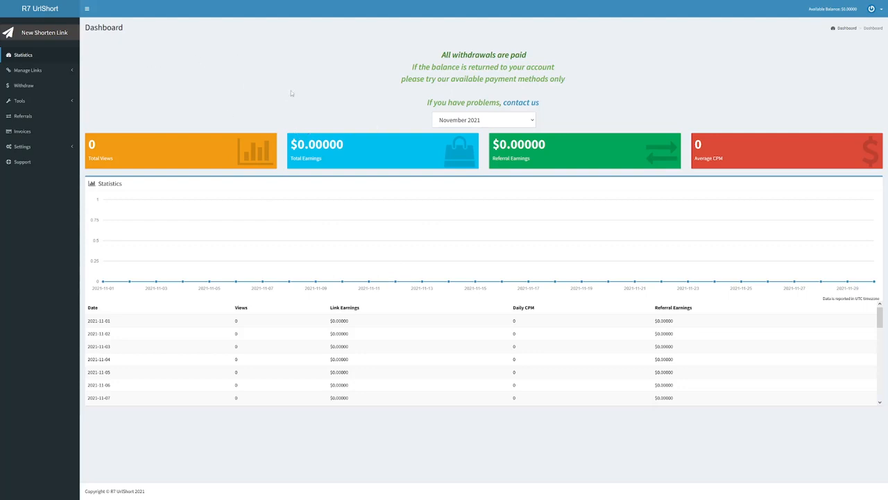
{"action": "mouse_move", "coordinate": [215, 71]}
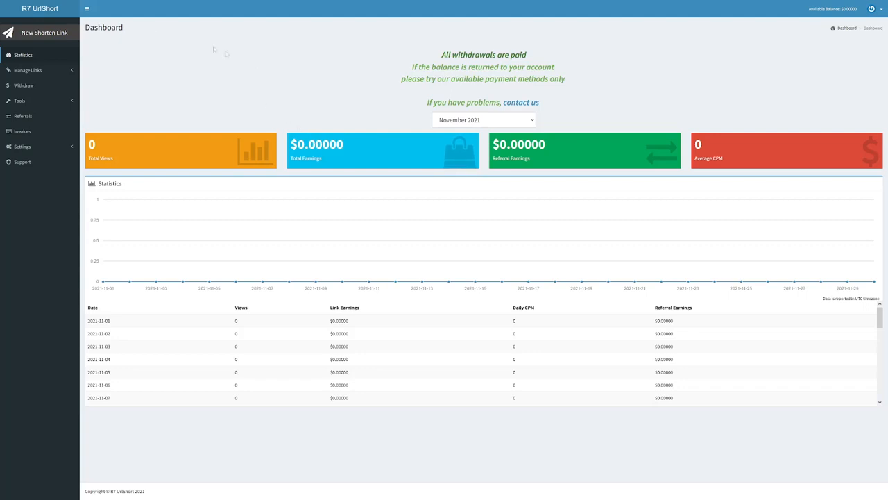
{"action": "mouse_move", "coordinate": [45, 36]}
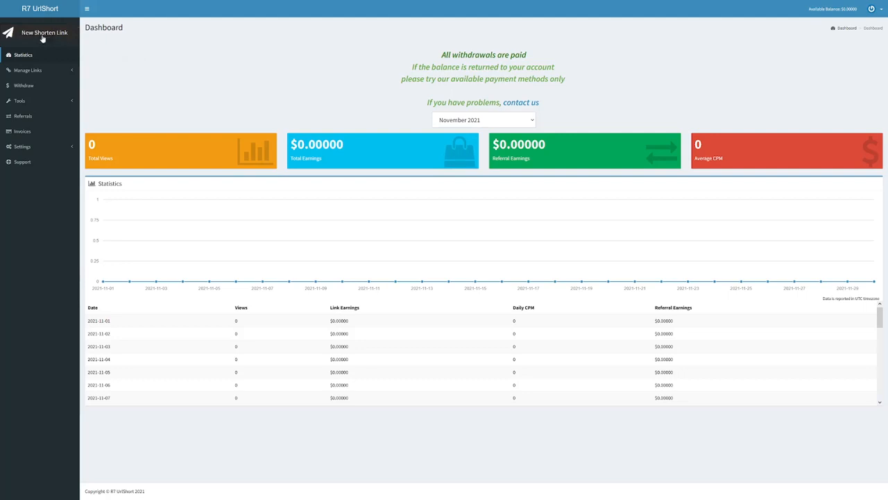
{"action": "mouse_move", "coordinate": [43, 38]}
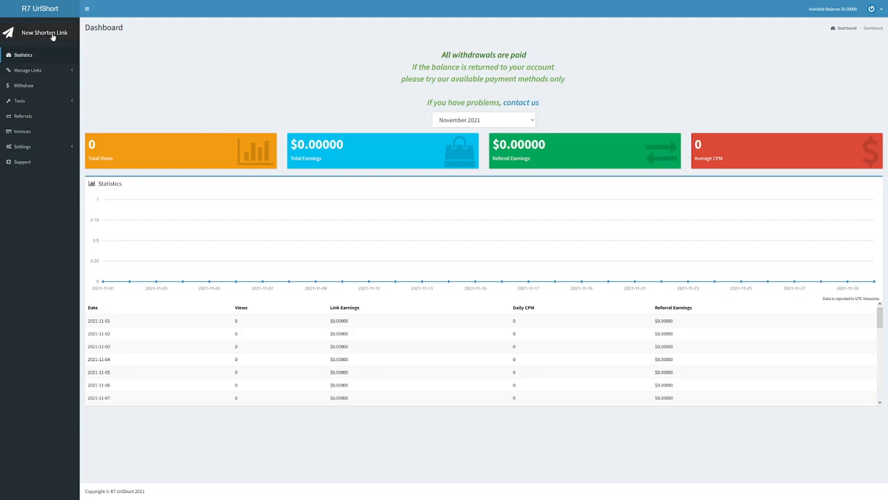
Start a new short link on the dashboard and submit the youtu.be URL with no alias
{"action": "left_click", "coordinate": [43, 32]}
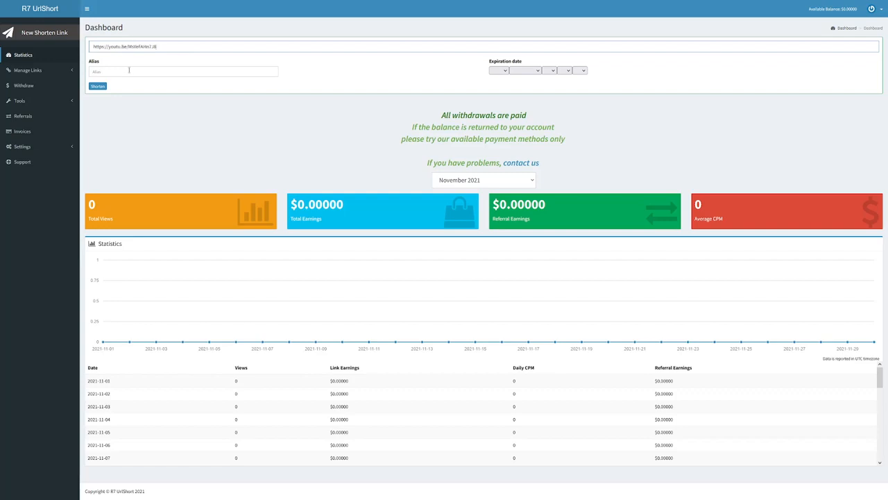
{"action": "mouse_move", "coordinate": [133, 72]}
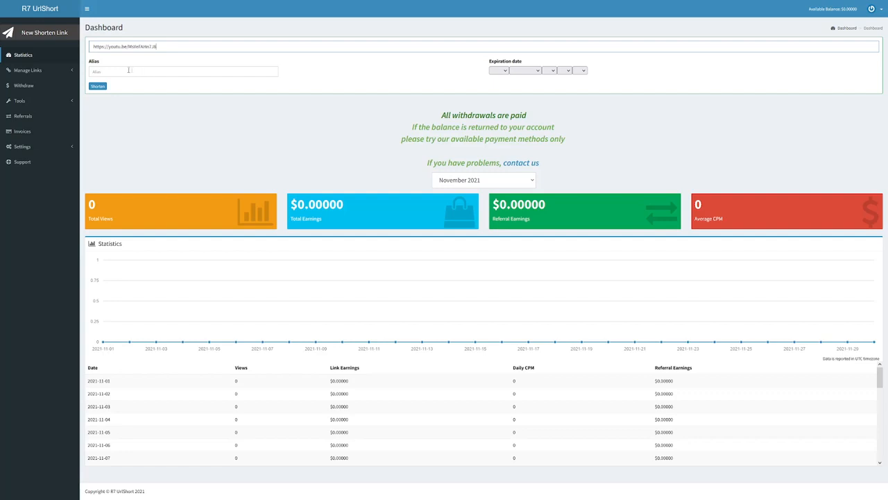
{"action": "left_click", "coordinate": [97, 86]}
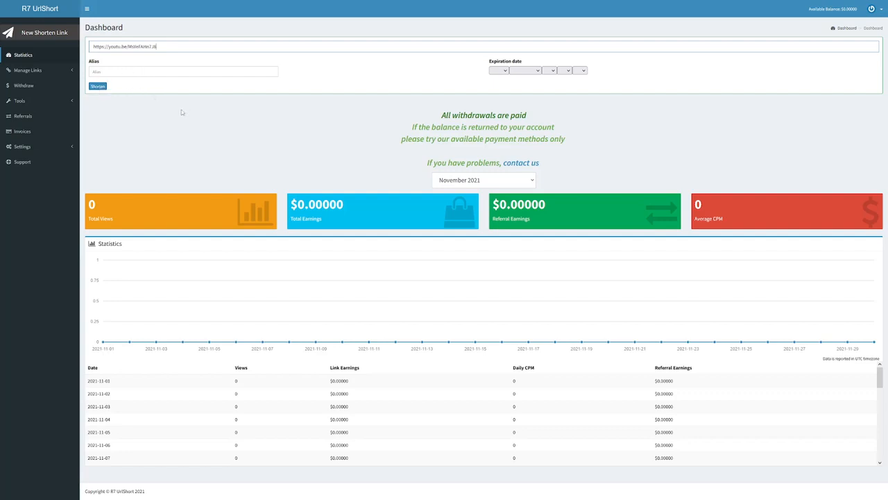
{"action": "left_click", "coordinate": [98, 85]}
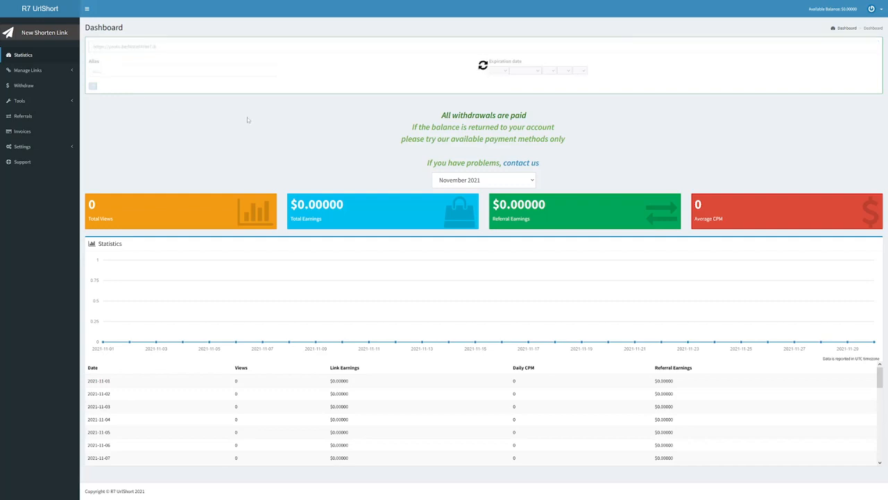
{"action": "left_click", "coordinate": [98, 86]}
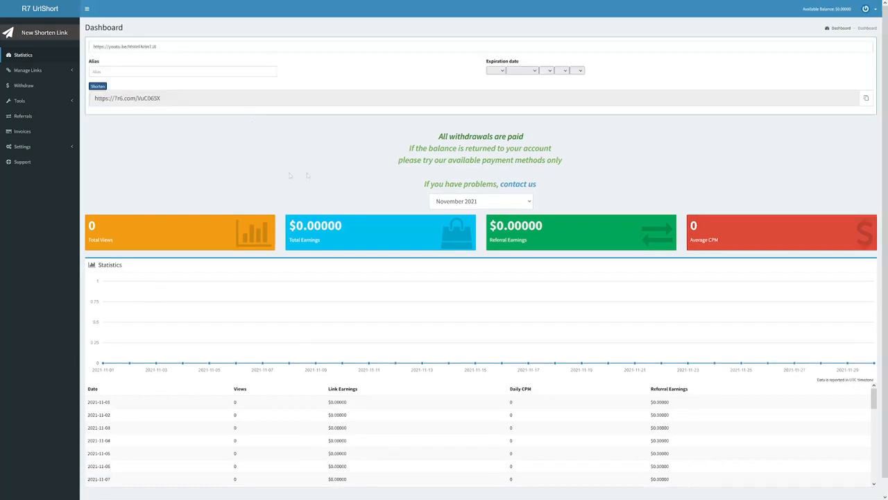
{"action": "mouse_move", "coordinate": [266, 143]}
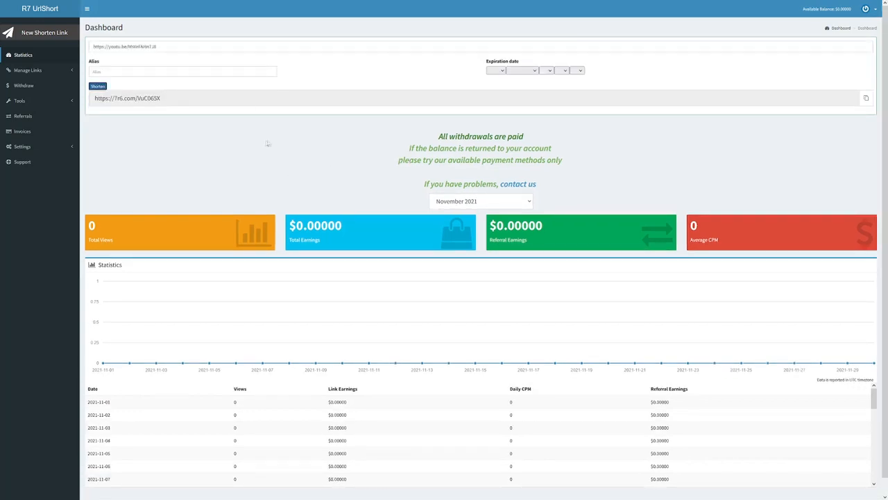
{"action": "mouse_move", "coordinate": [311, 146]}
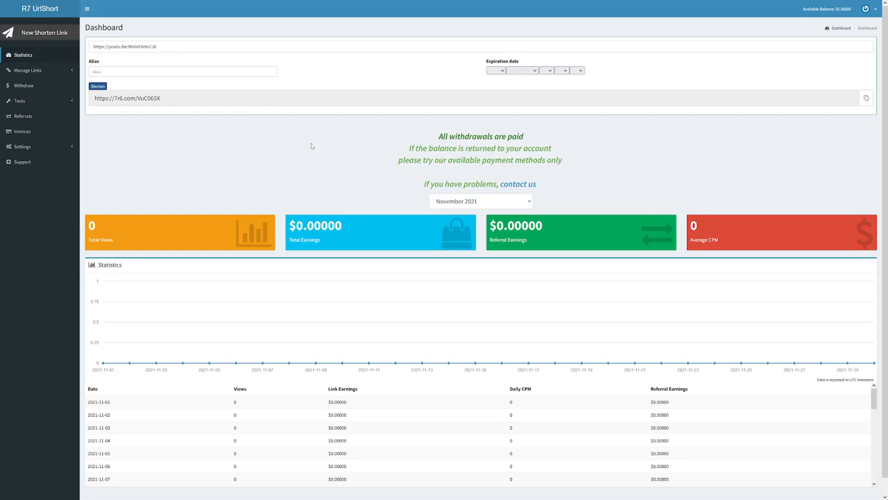
{"action": "mouse_move", "coordinate": [297, 92]}
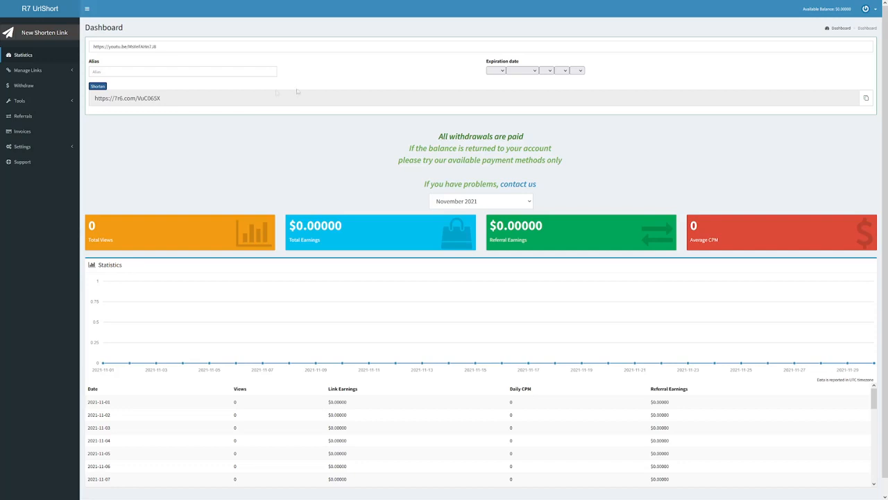
{"action": "mouse_move", "coordinate": [348, 153]}
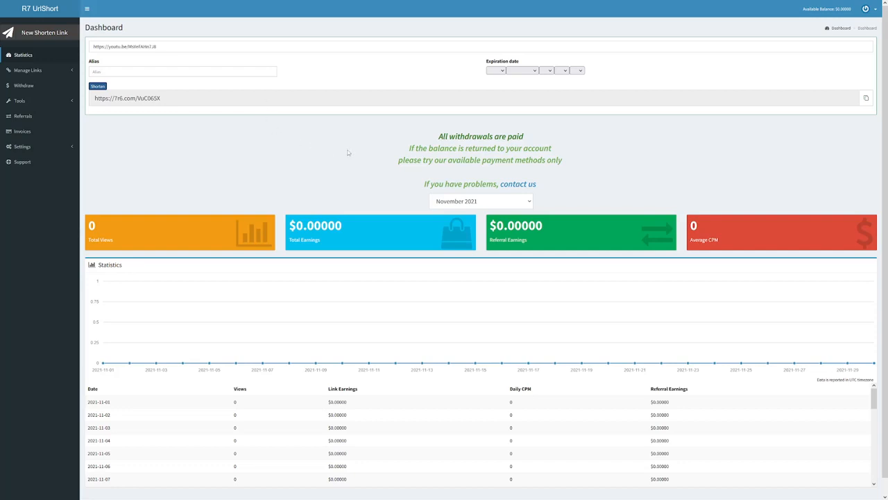
{"action": "mouse_move", "coordinate": [338, 148]}
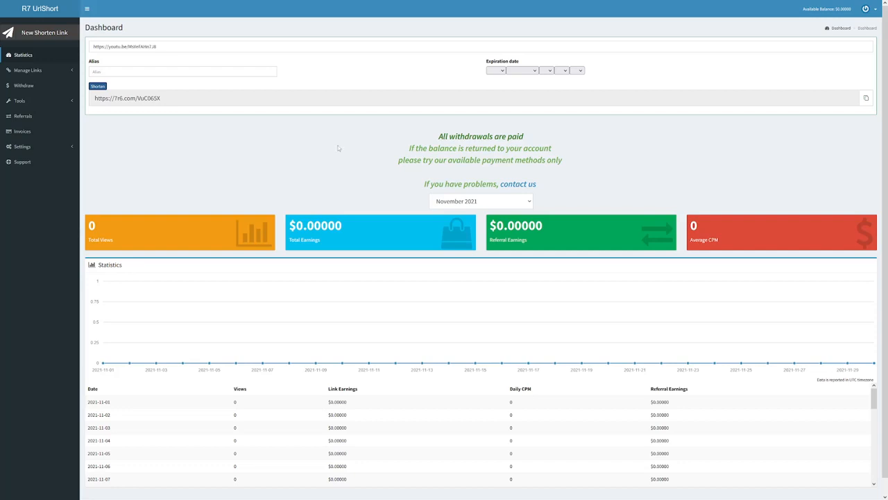
{"action": "mouse_move", "coordinate": [347, 165]}
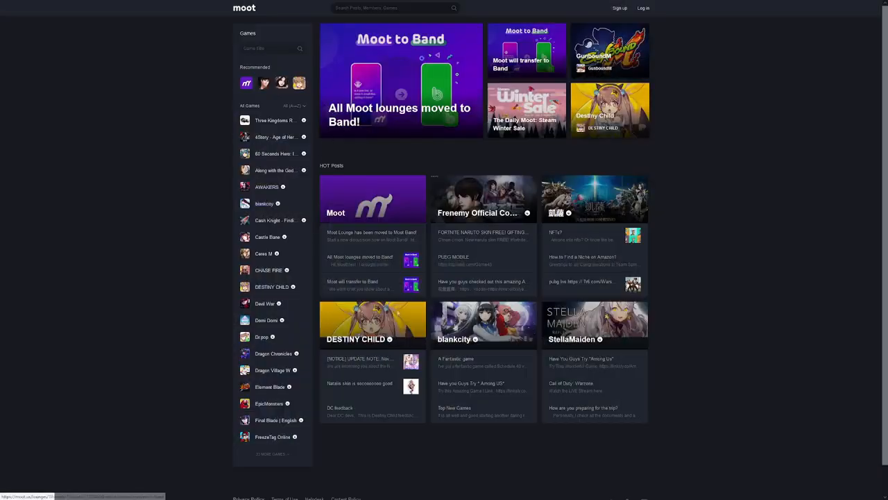
{"action": "mouse_move", "coordinate": [326, 202]}
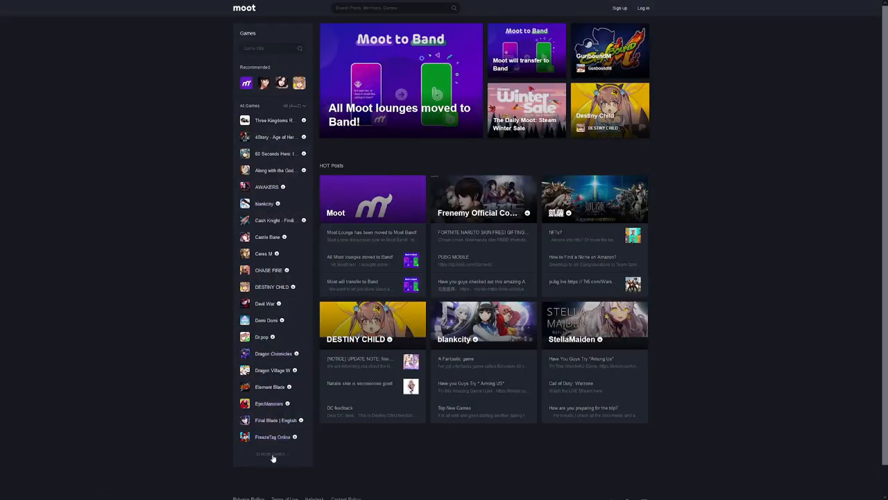
Scroll down the Moot homepage's games list past the hot posts and Among Us lounges
{"action": "scroll", "scroll_direction": "down", "scroll_amount": 3}
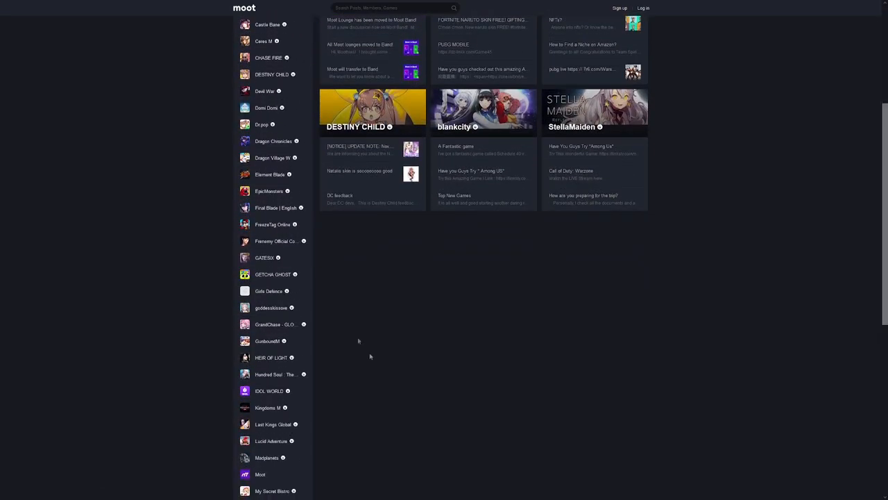
{"action": "scroll", "scroll_direction": "down", "scroll_amount": 3}
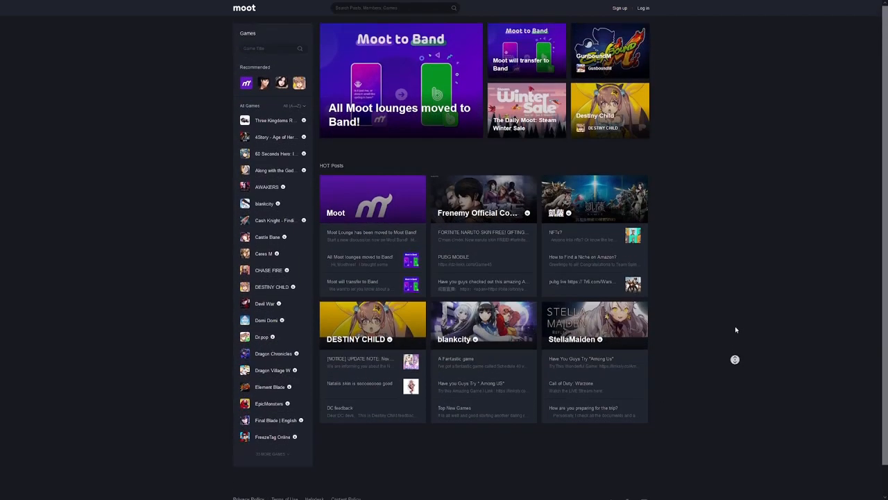
{"action": "mouse_move", "coordinate": [711, 292]}
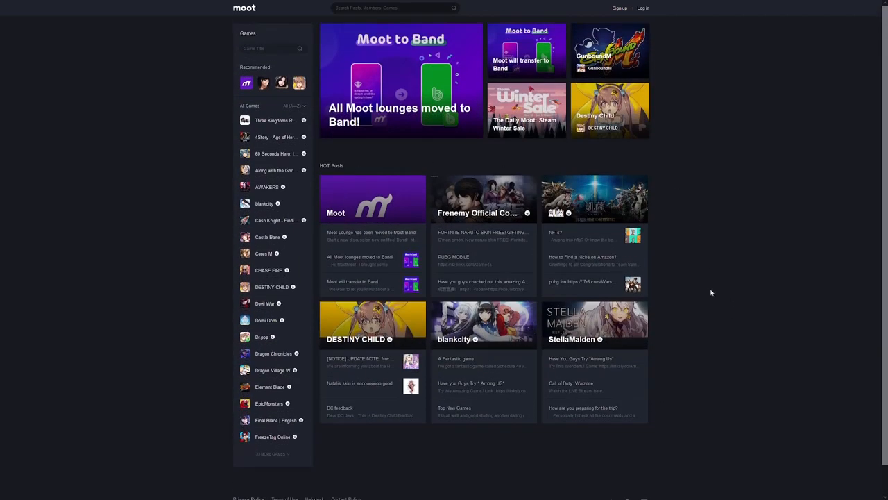
{"action": "mouse_move", "coordinate": [782, 289]}
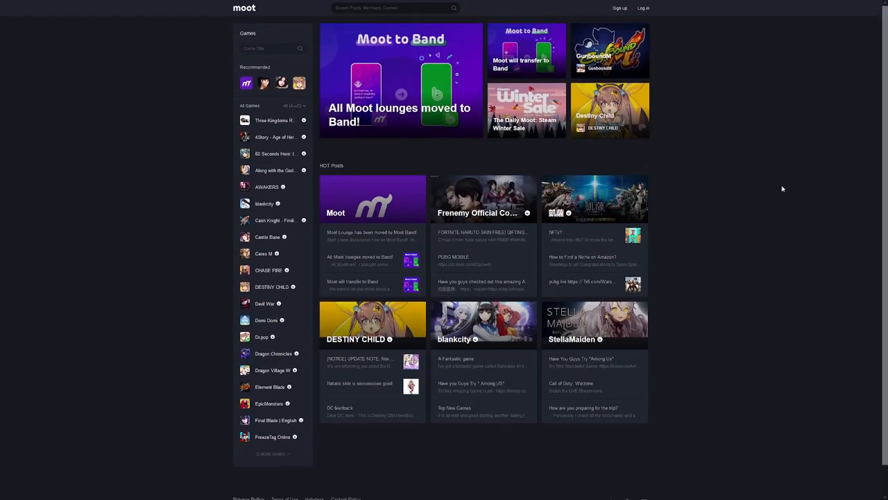
{"action": "mouse_move", "coordinate": [739, 181]}
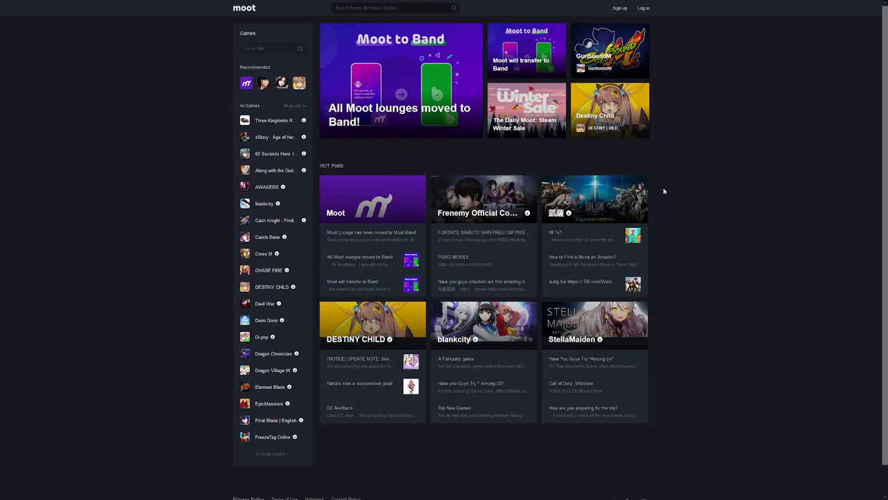
{"action": "mouse_move", "coordinate": [622, 172]}
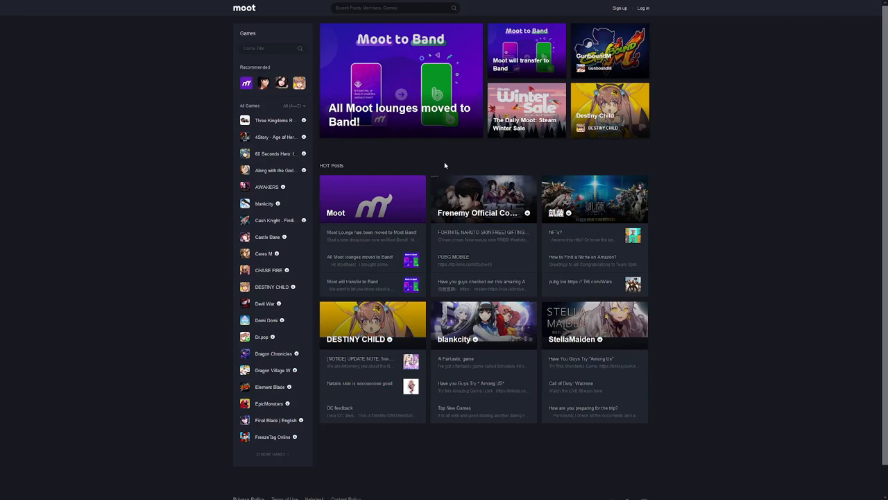
{"action": "mouse_move", "coordinate": [686, 344]}
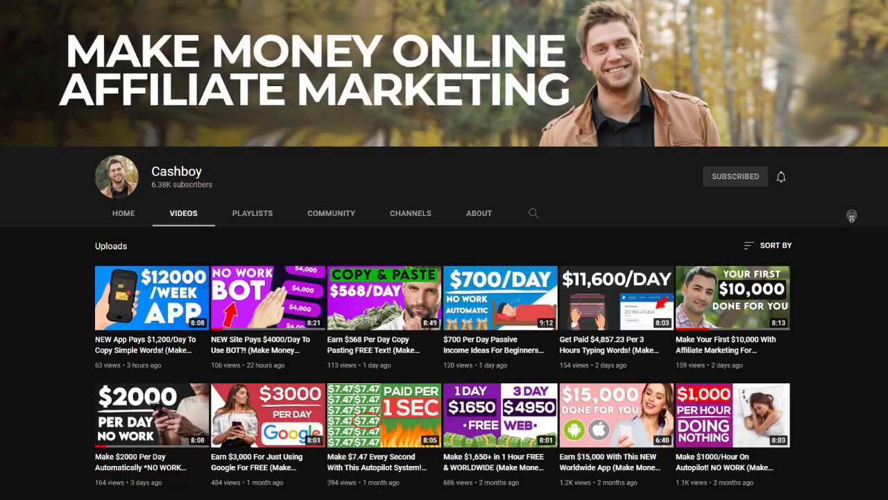
Scroll down through the Cashboy channel's uploaded money-making videos
{"action": "scroll", "scroll_direction": "down", "scroll_amount": 3}
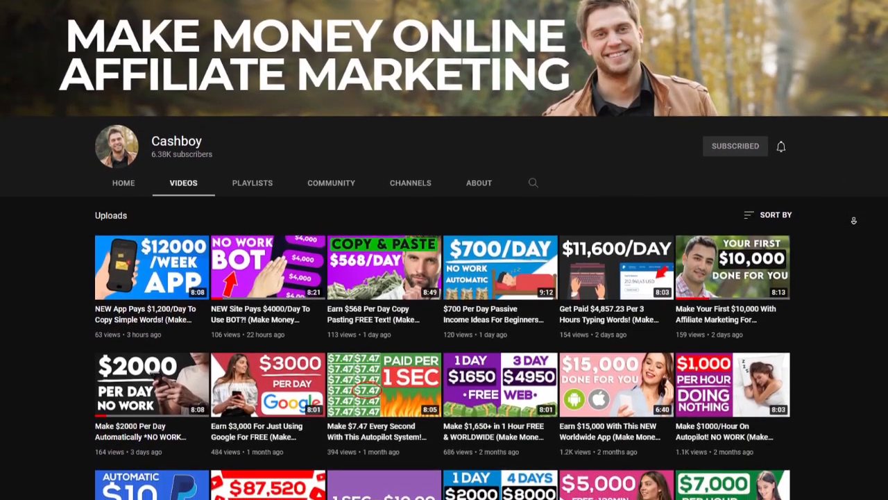
{"action": "scroll", "scroll_direction": "down", "scroll_amount": 3}
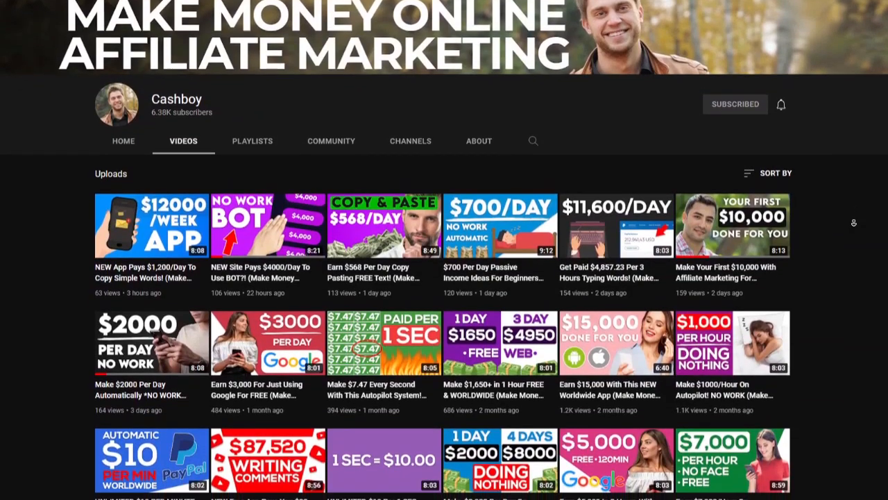
{"action": "scroll", "scroll_direction": "down", "scroll_amount": 3}
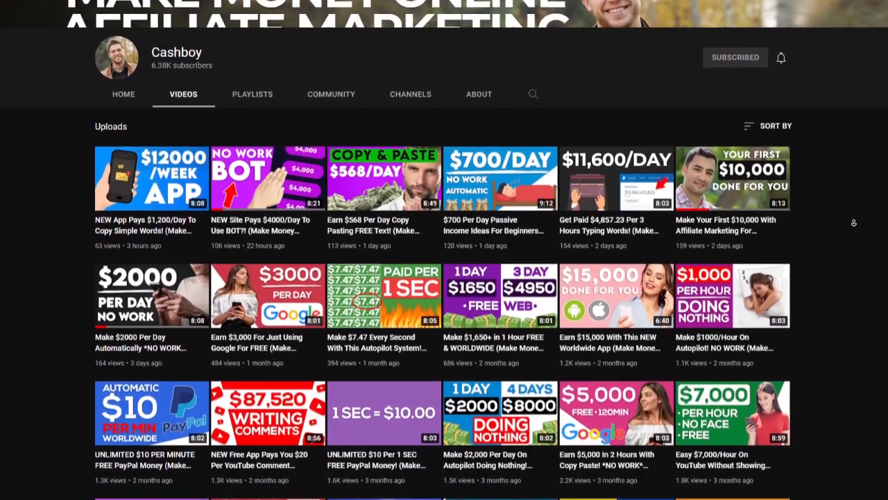
{"action": "scroll", "scroll_direction": "down", "scroll_amount": 3}
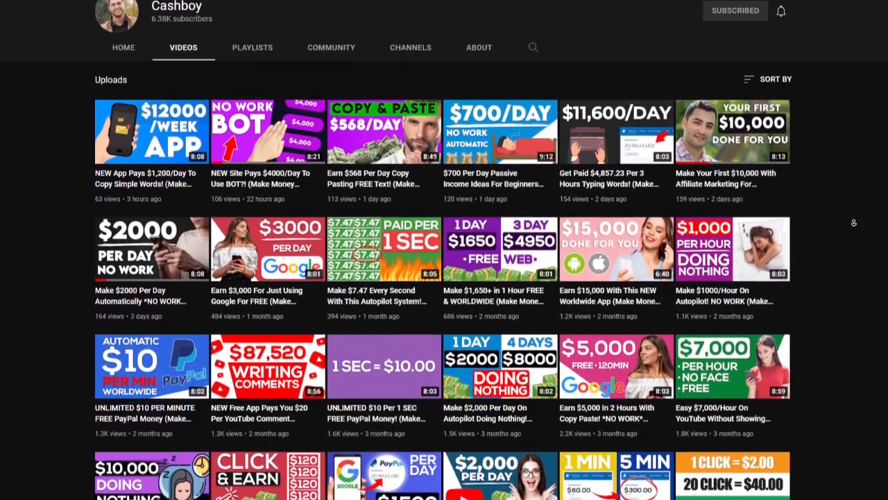
{"action": "scroll", "scroll_direction": "down", "scroll_amount": 3}
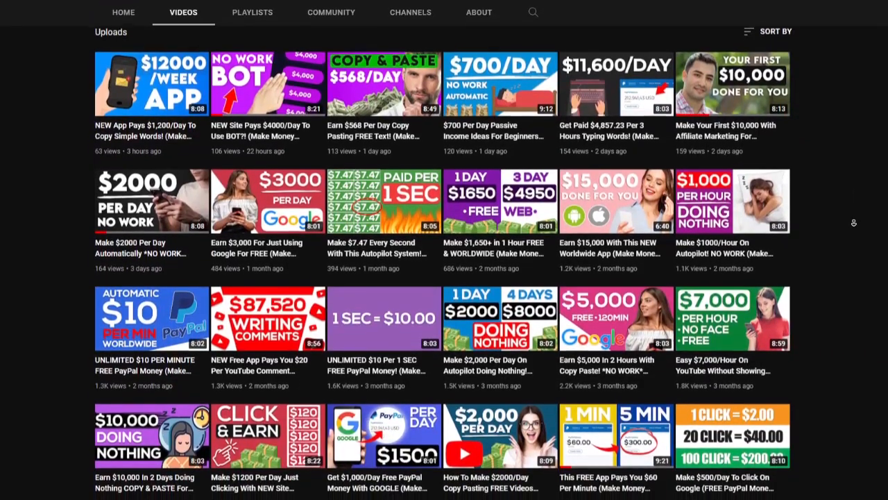
{"action": "scroll", "scroll_direction": "down", "scroll_amount": 3}
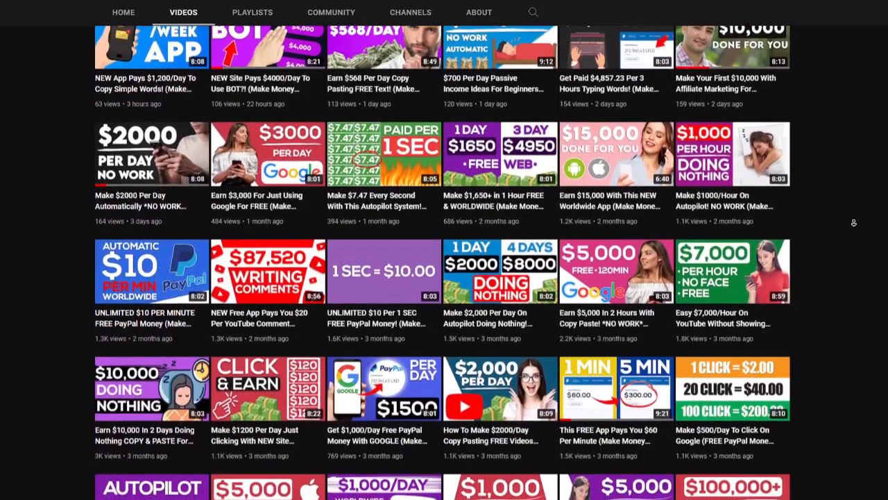
{"action": "scroll", "scroll_direction": "down", "scroll_amount": 3}
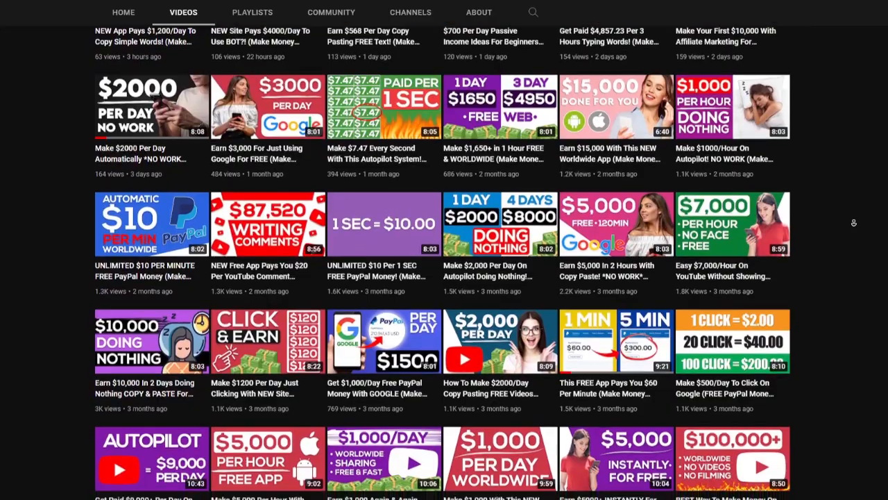